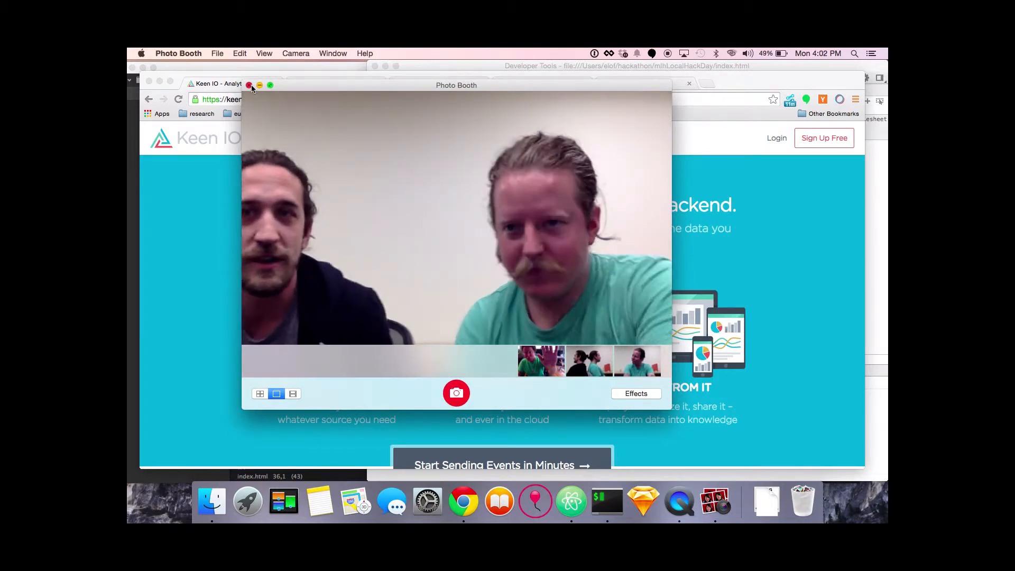
- Close the Photo Booth preview and log in to Keen IO, reaching the Yolo organization dashboard
{"action": "left_click", "coordinate": [251, 86]}
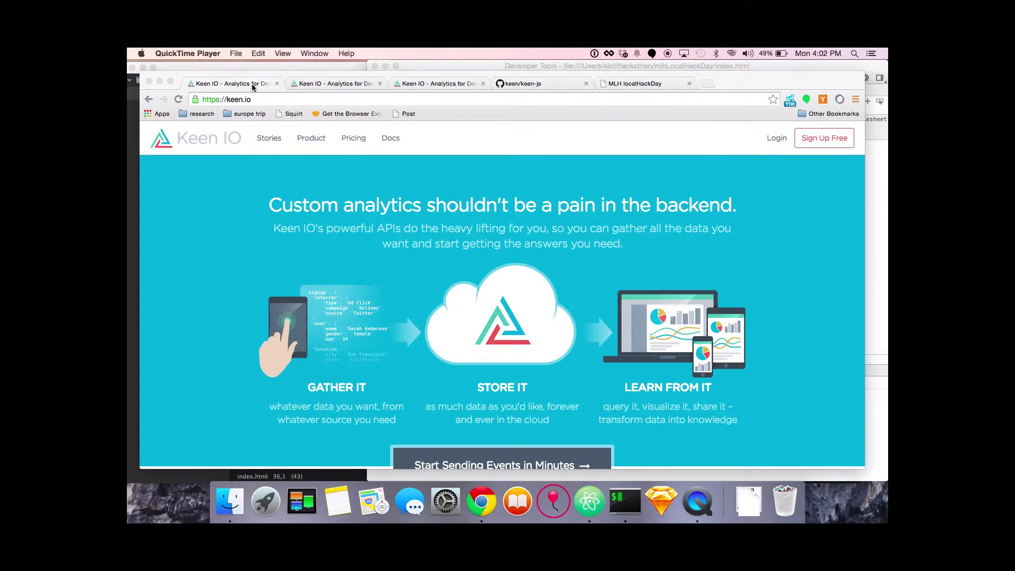
{"action": "mouse_move", "coordinate": [813, 138]}
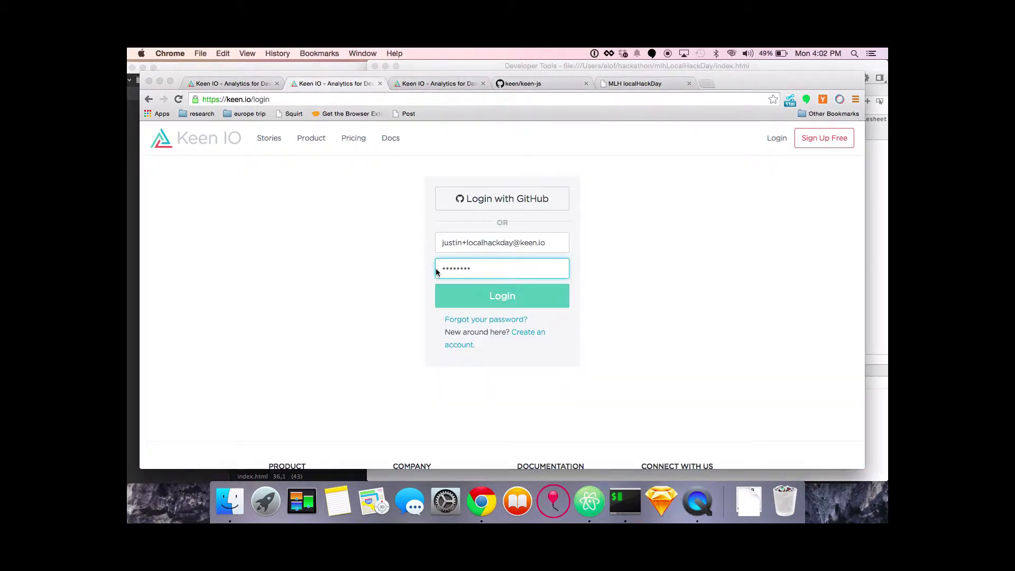
{"action": "left_click", "coordinate": [502, 297]}
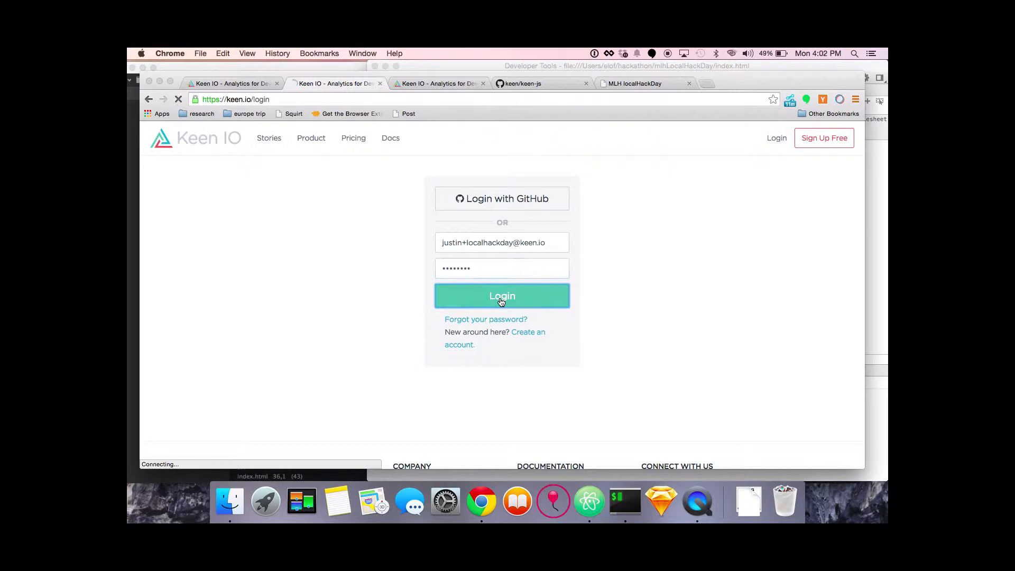
{"action": "left_click", "coordinate": [502, 297]}
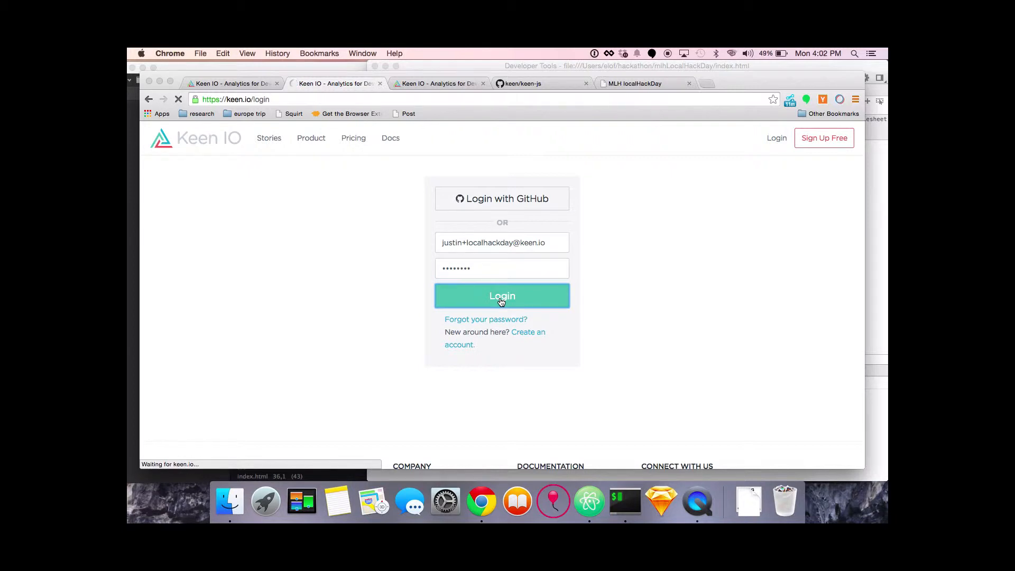
{"action": "left_click", "coordinate": [501, 296]}
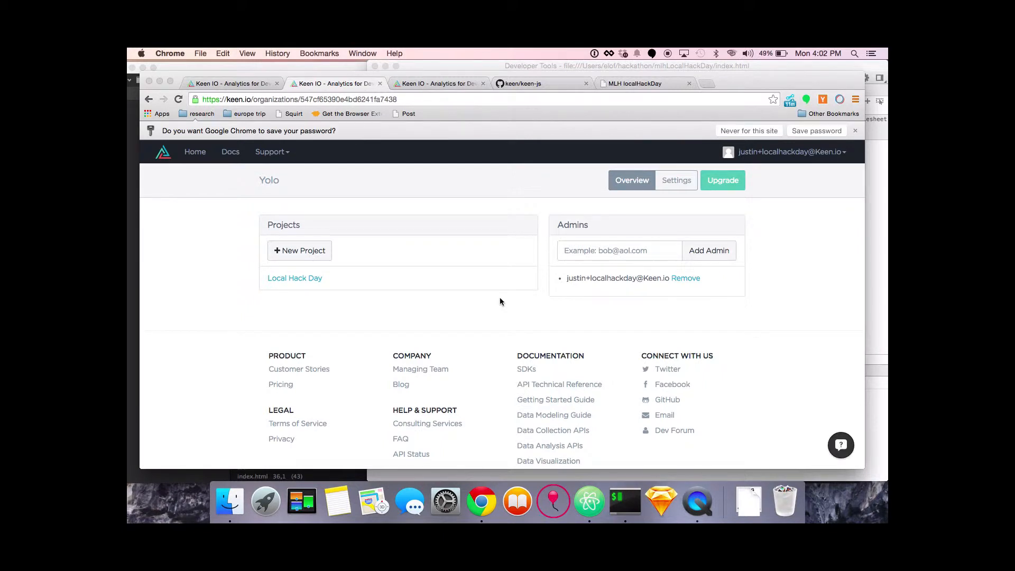
{"action": "mouse_move", "coordinate": [353, 266]}
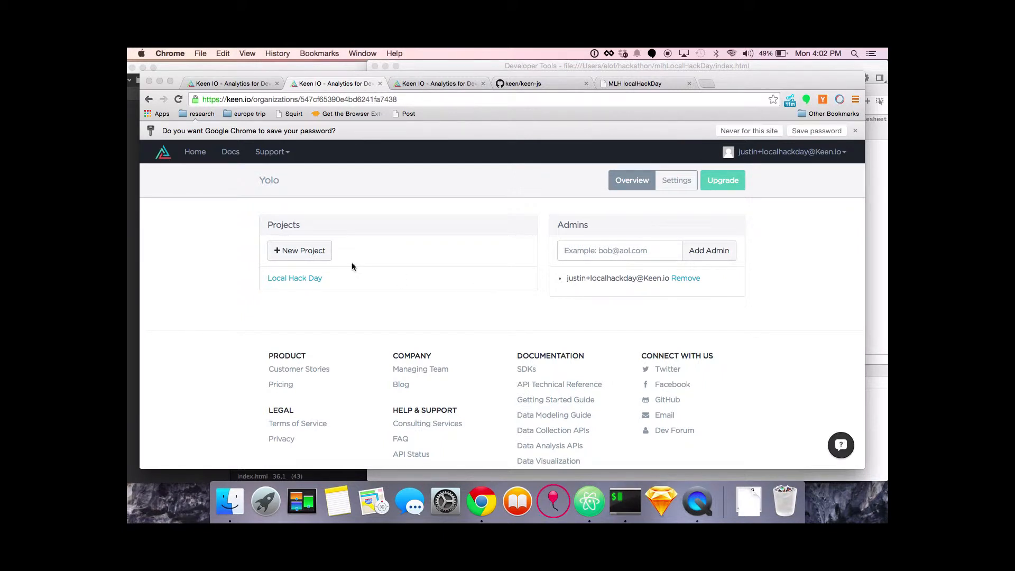
- Open the Local Hack Day project and briefly reveal then close its write and read API keys
{"action": "left_click", "coordinate": [294, 278]}
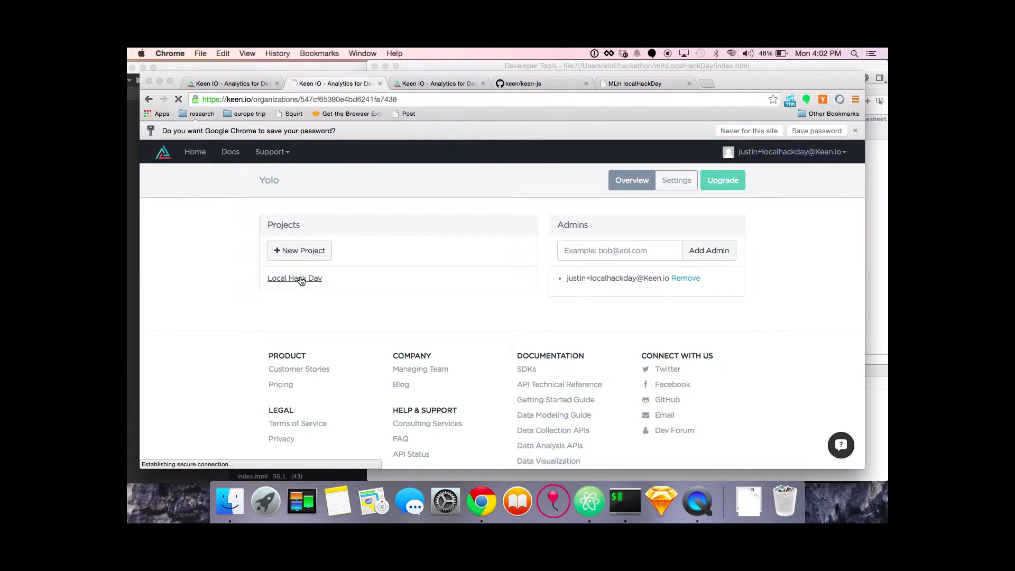
{"action": "left_click", "coordinate": [295, 278]}
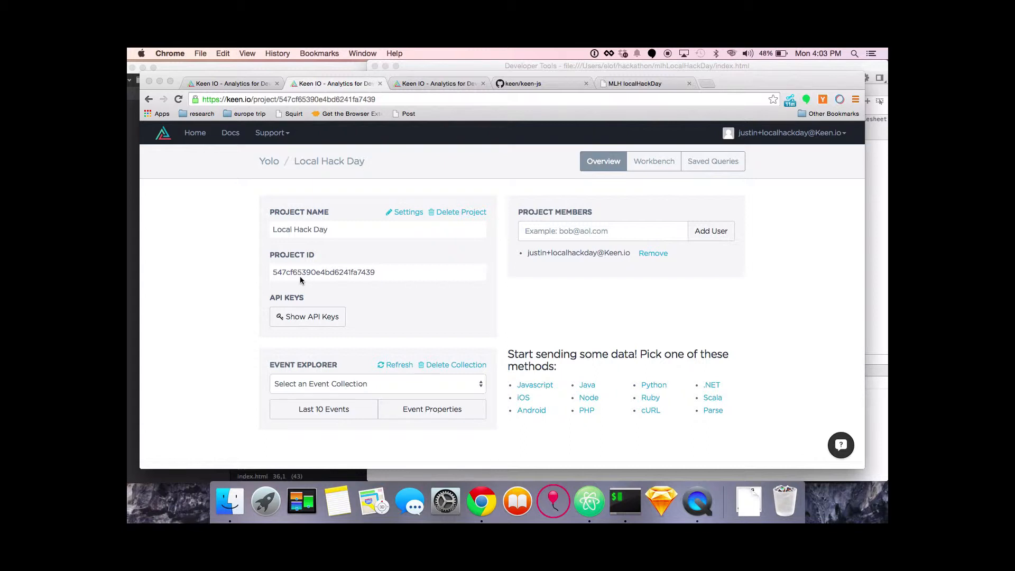
{"action": "mouse_move", "coordinate": [335, 273]}
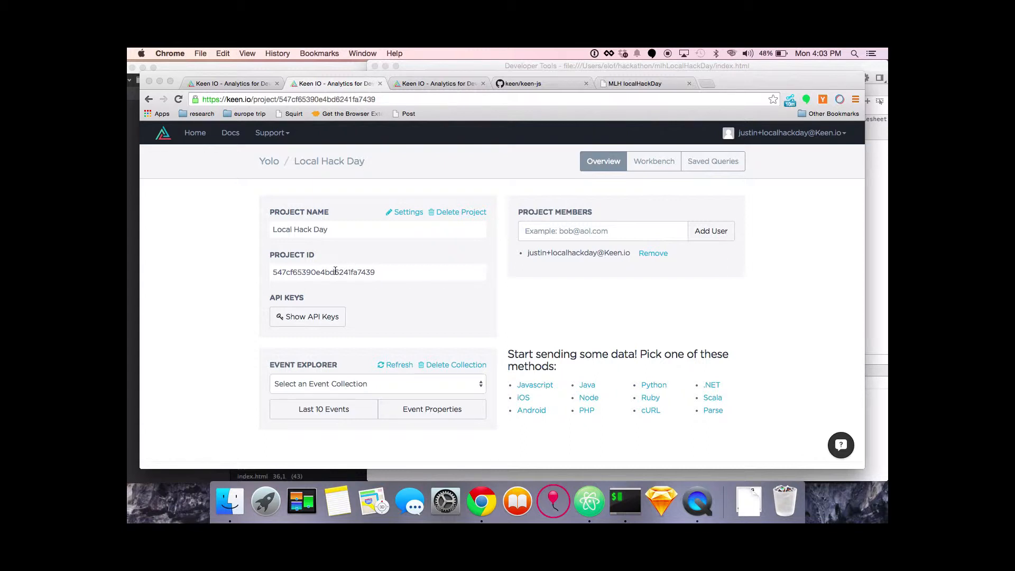
{"action": "left_click", "coordinate": [307, 317]}
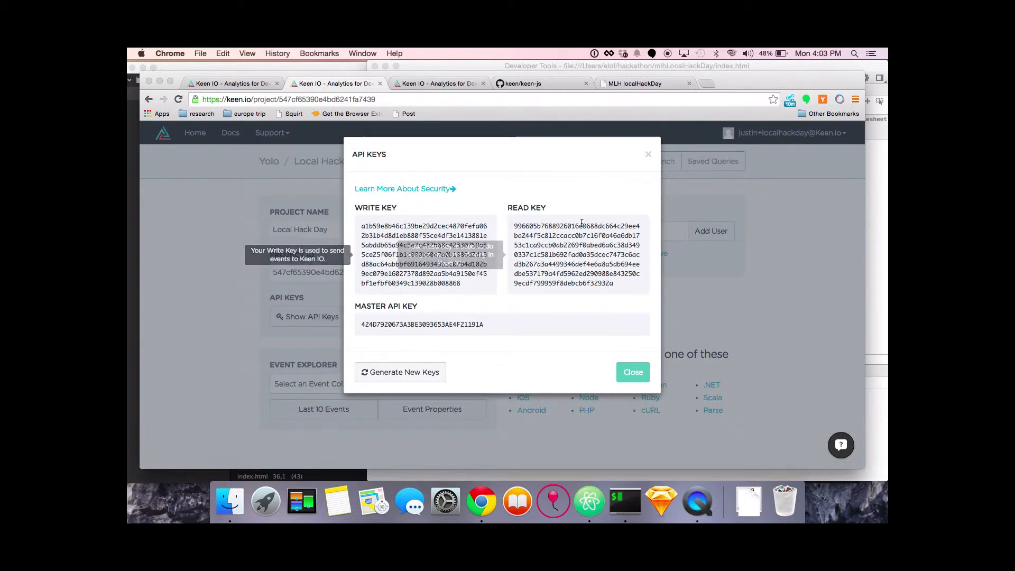
{"action": "left_click", "coordinate": [633, 372]}
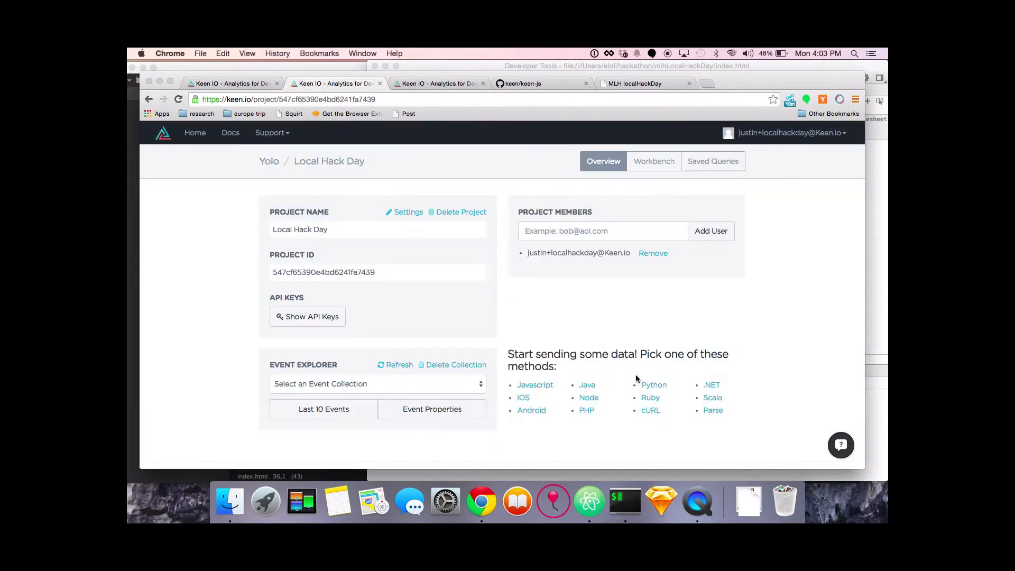
{"action": "left_click", "coordinate": [601, 231]}
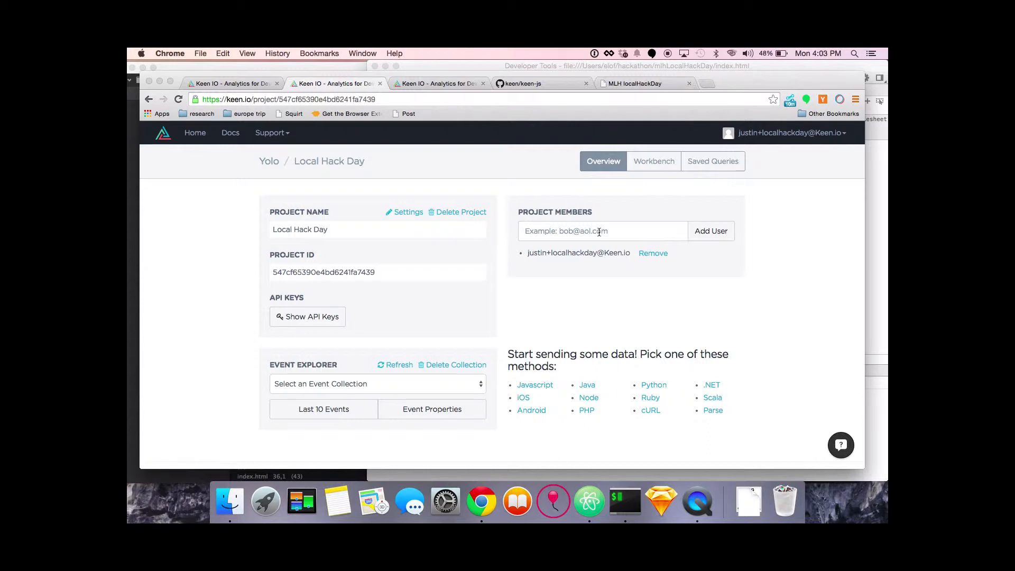
- Switch to the Keen IO Docs tab and scroll to 'Step 1 - Send your data'
{"action": "left_click", "coordinate": [437, 84]}
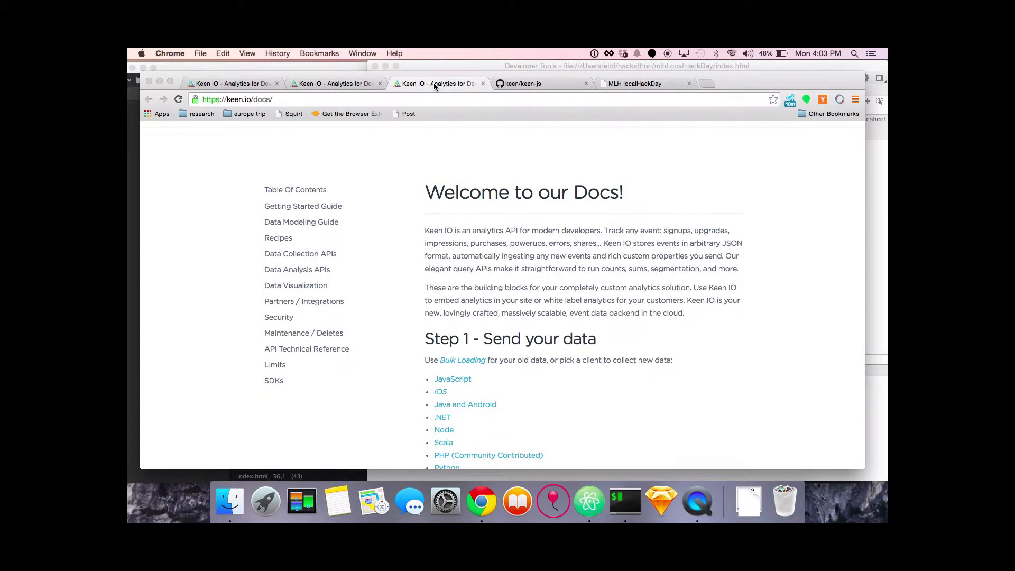
{"action": "mouse_move", "coordinate": [435, 85]}
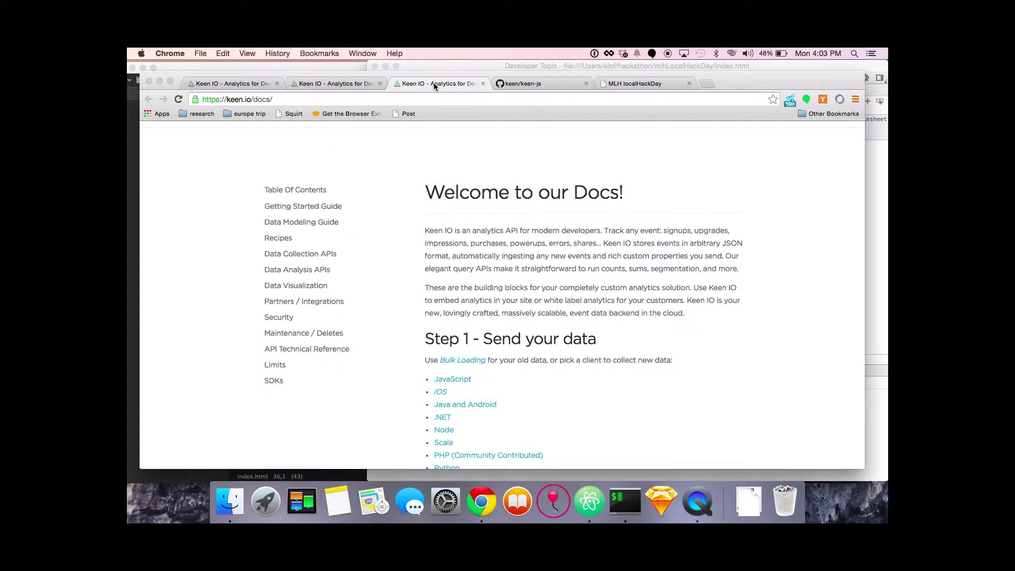
{"action": "mouse_move", "coordinate": [497, 246]}
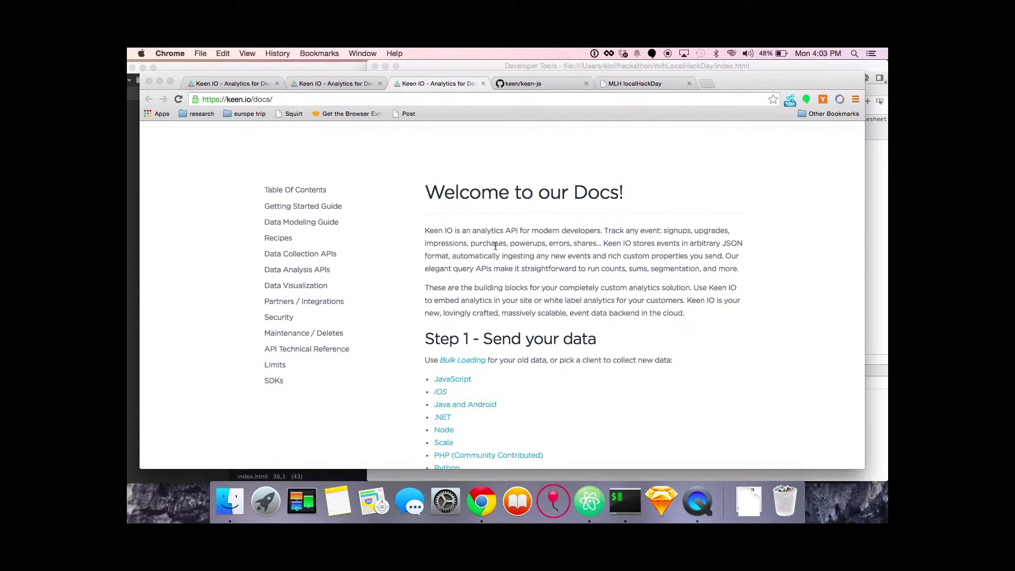
{"action": "scroll", "scroll_direction": "down", "scroll_amount": 3}
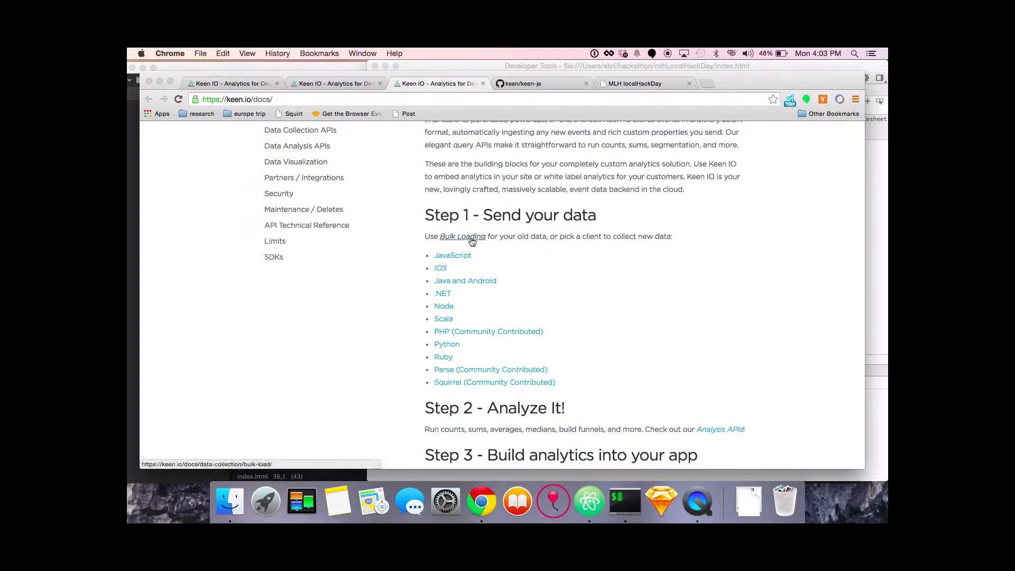
{"action": "mouse_move", "coordinate": [444, 271]}
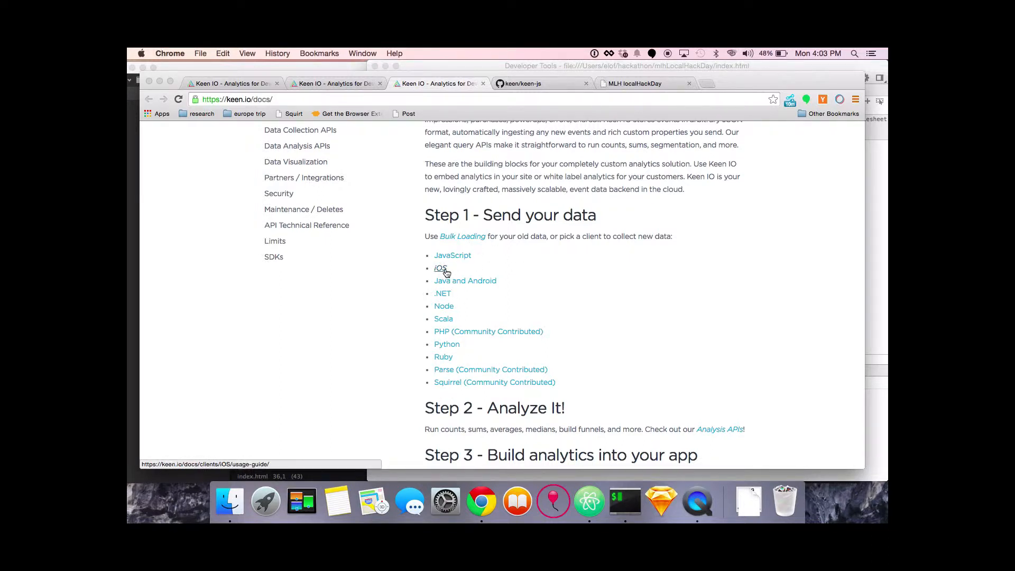
{"action": "mouse_move", "coordinate": [507, 266]}
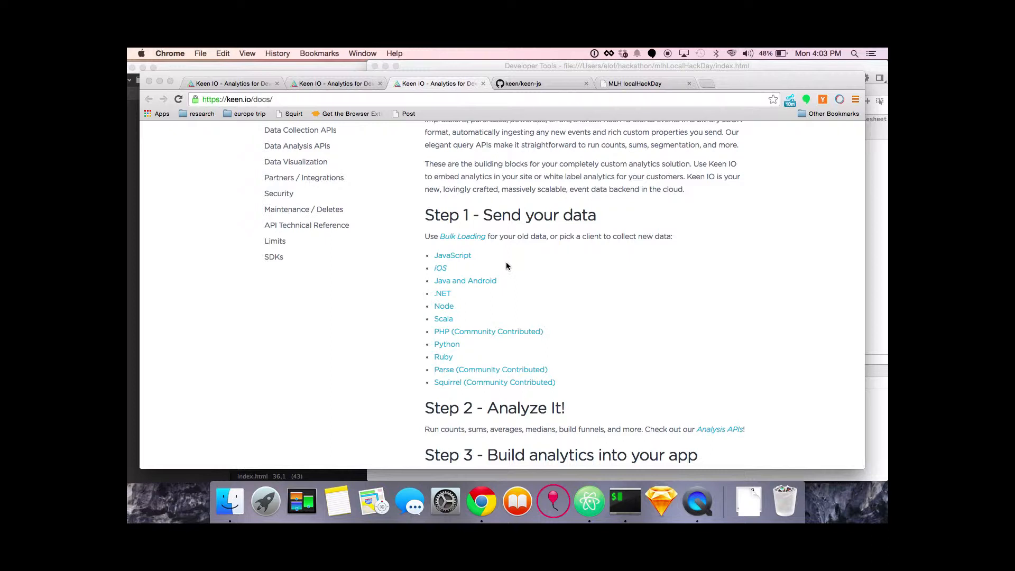
{"action": "mouse_move", "coordinate": [464, 259]}
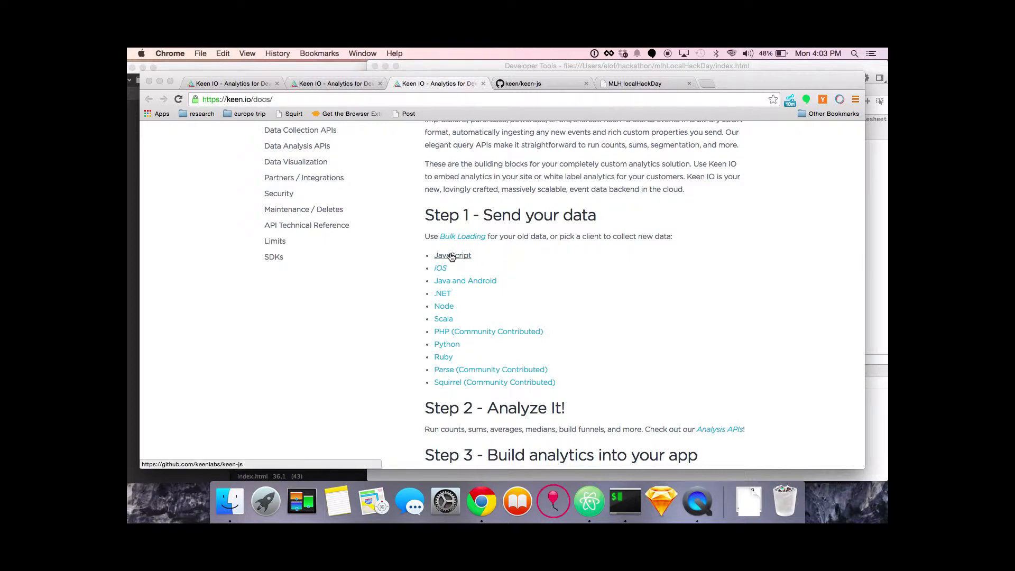
- Open the keen-js README and read past Tracking Events and Querying to Visualization
{"action": "left_click", "coordinate": [524, 83]}
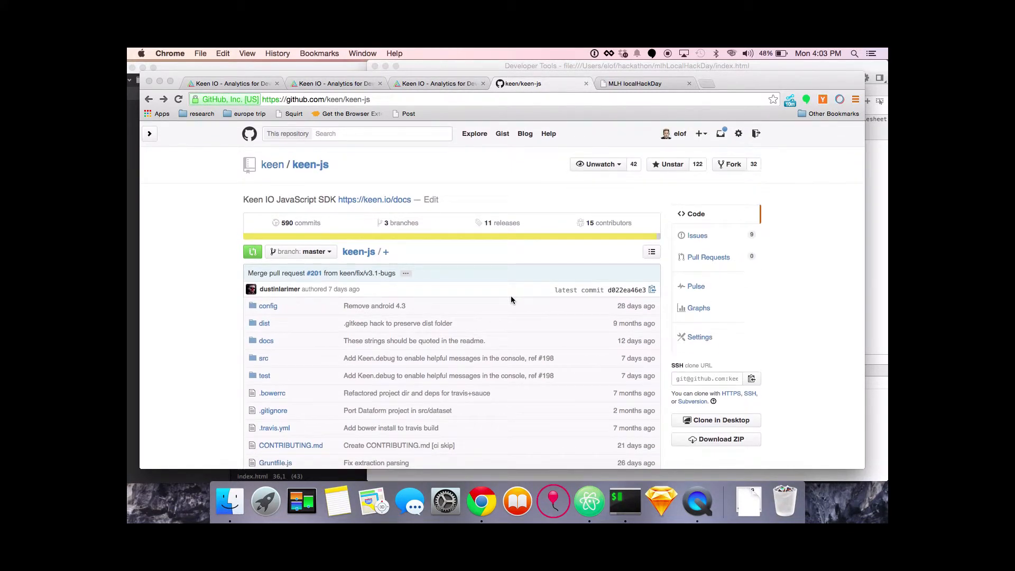
{"action": "scroll", "scroll_direction": "down", "scroll_amount": 3}
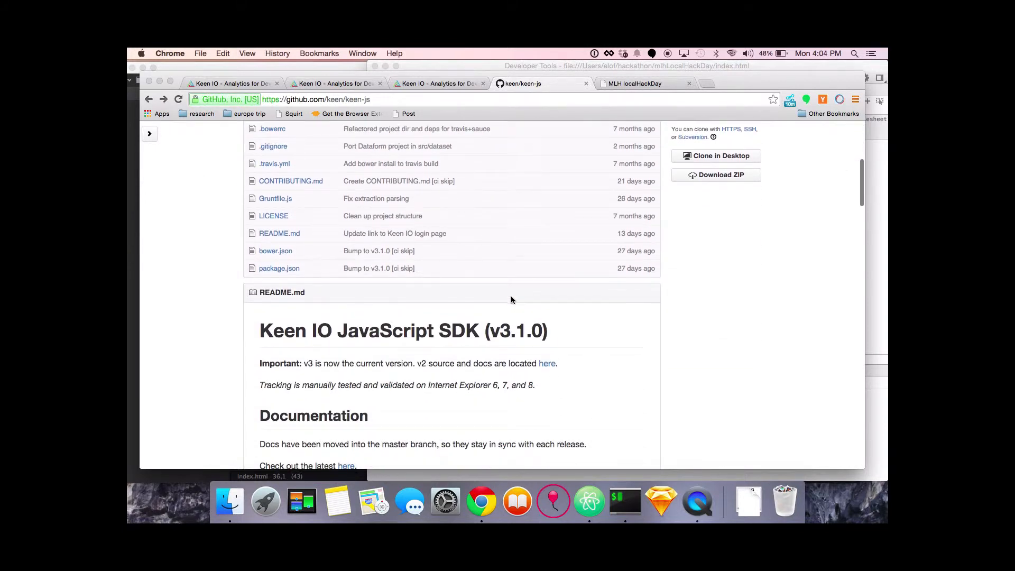
{"action": "scroll", "scroll_direction": "down", "scroll_amount": 3}
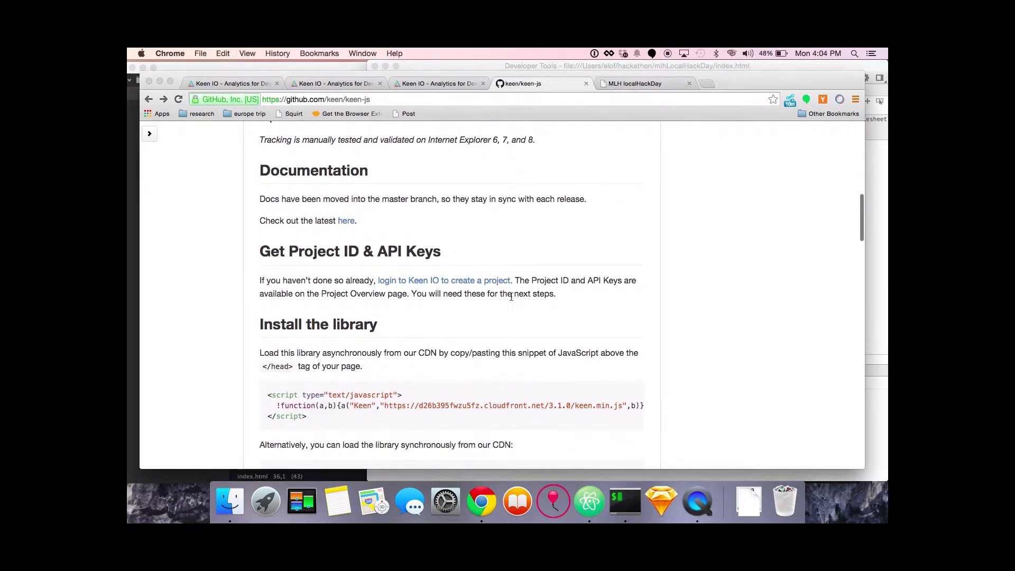
{"action": "scroll", "scroll_direction": "down", "scroll_amount": 3}
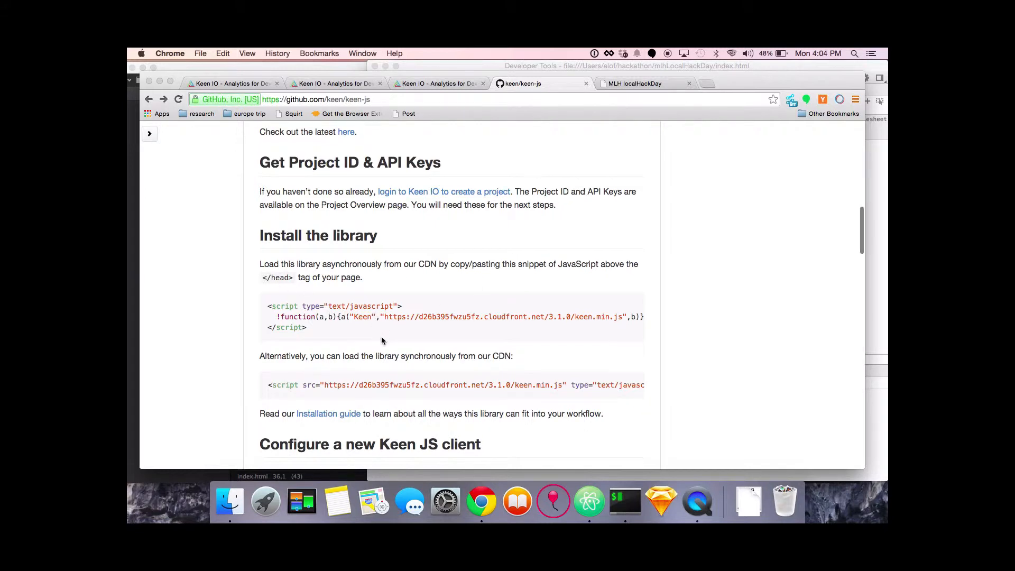
{"action": "scroll", "scroll_direction": "down", "scroll_amount": 3}
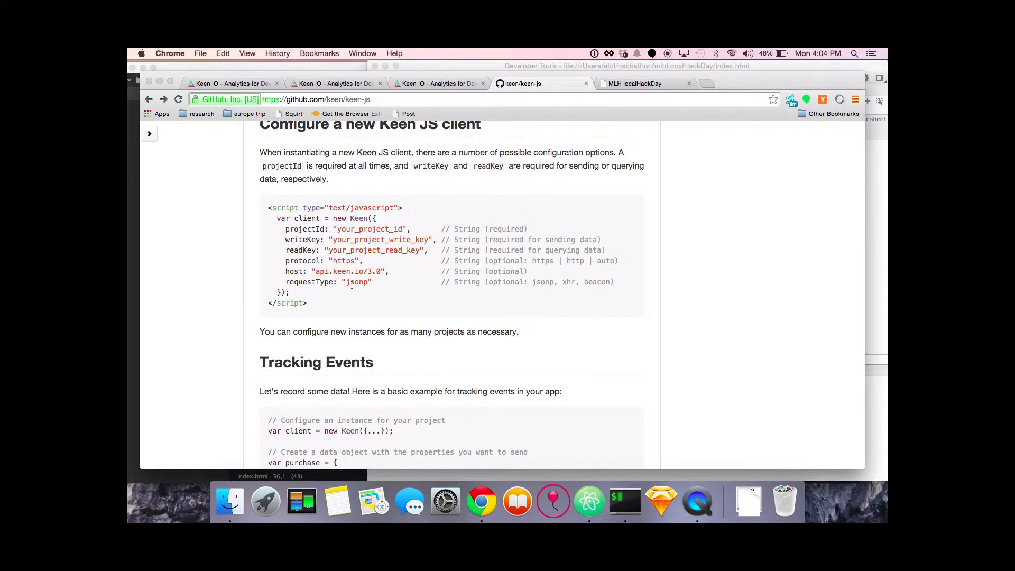
{"action": "scroll", "scroll_direction": "down", "scroll_amount": 3}
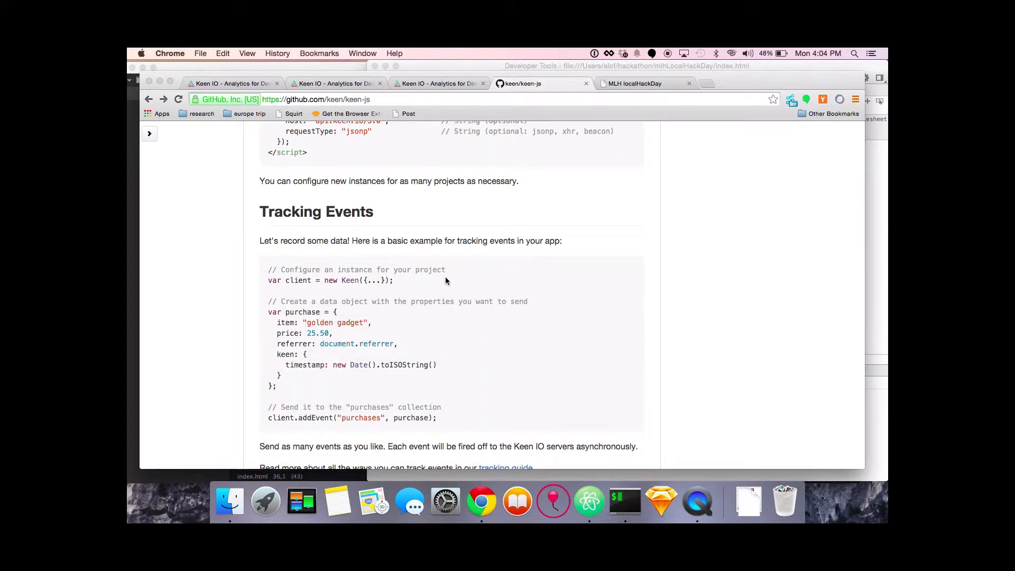
{"action": "scroll", "scroll_direction": "down", "scroll_amount": 3}
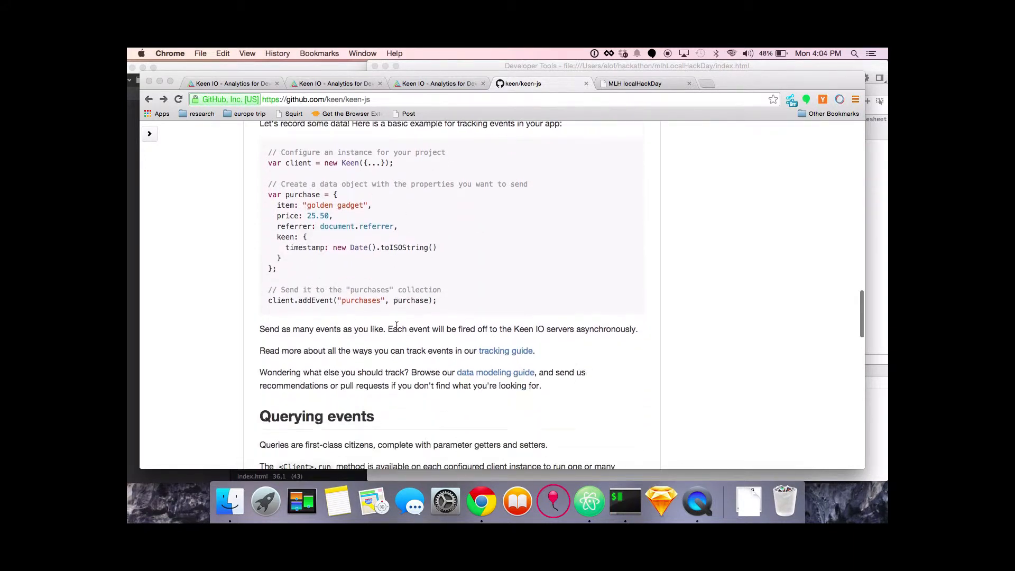
{"action": "scroll", "scroll_direction": "down", "scroll_amount": 3}
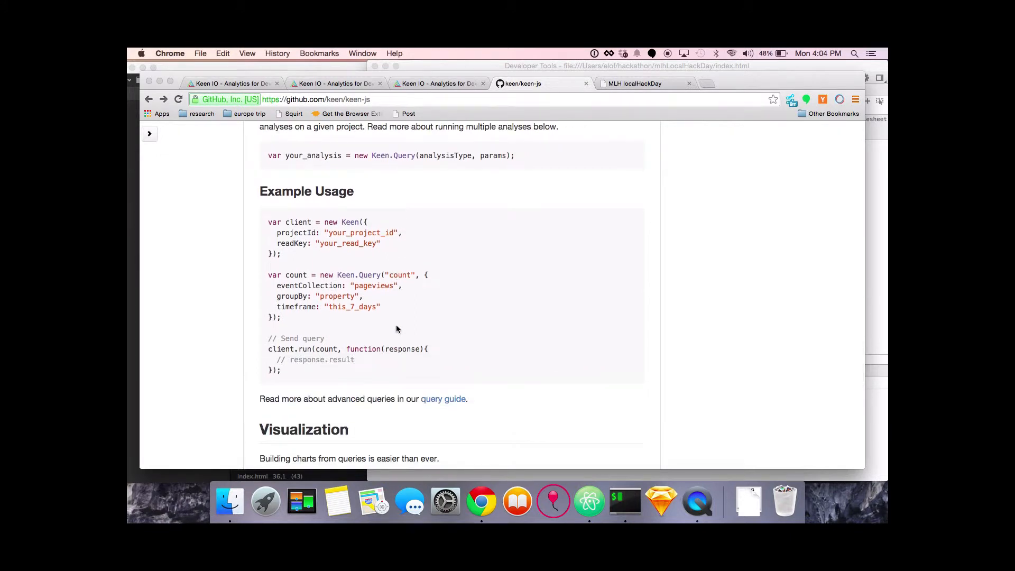
{"action": "scroll", "scroll_direction": "down", "scroll_amount": 3}
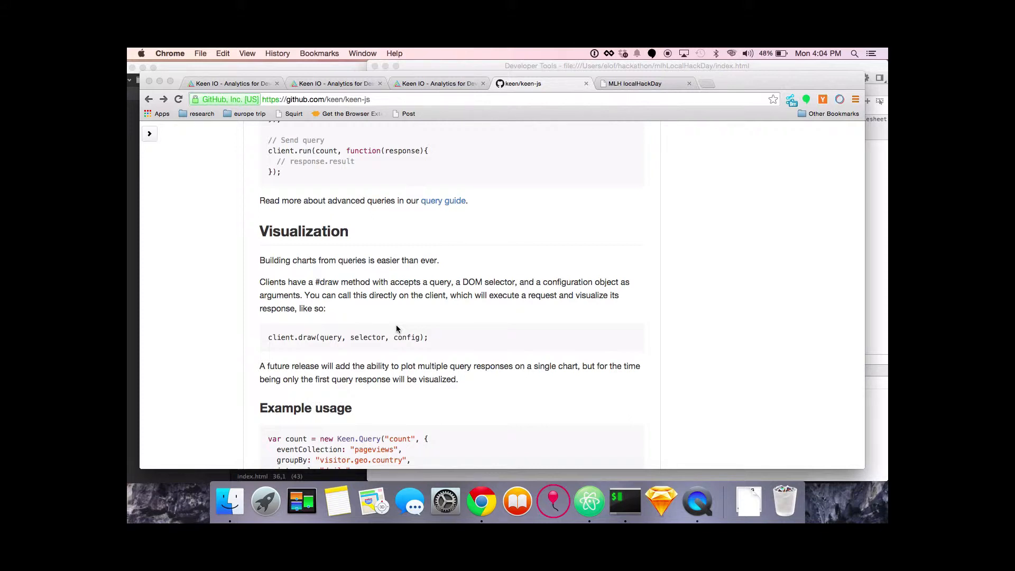
{"action": "mouse_move", "coordinate": [132, 215]}
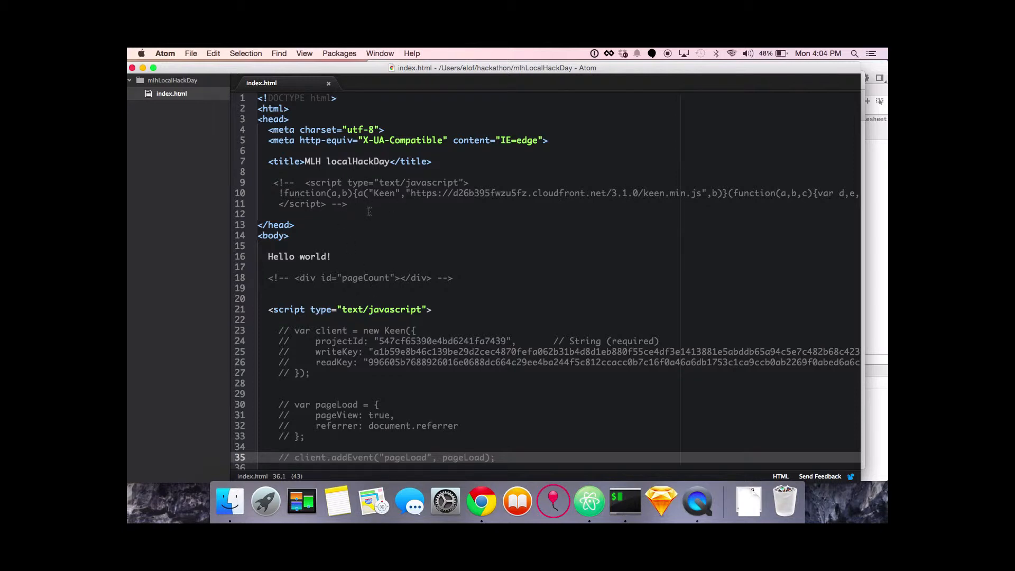
{"action": "mouse_move", "coordinate": [361, 198]}
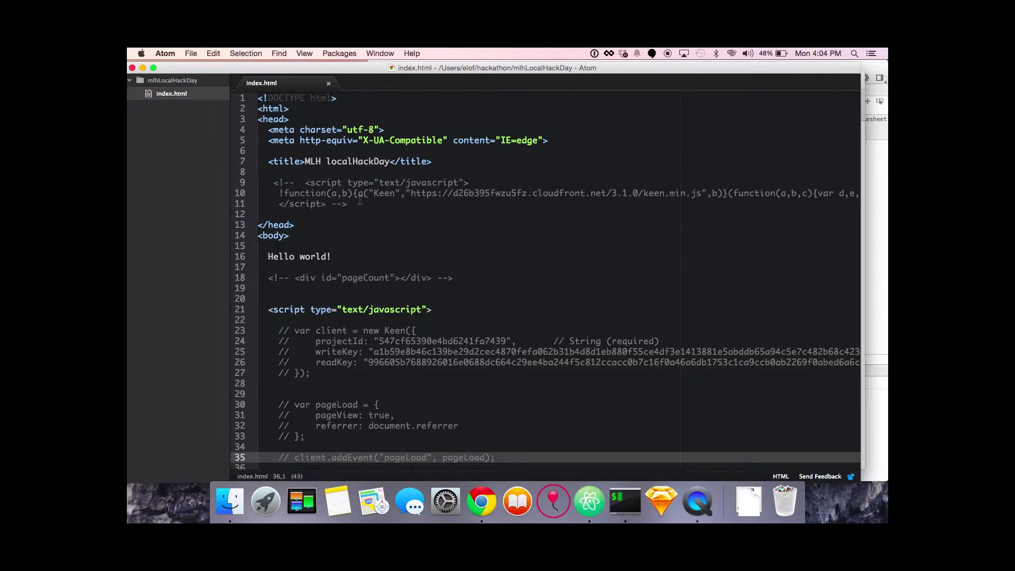
- Uncomment the Keen loader script on lines 9–11 of index.html, then return to the browser
{"action": "left_click", "coordinate": [274, 182]}
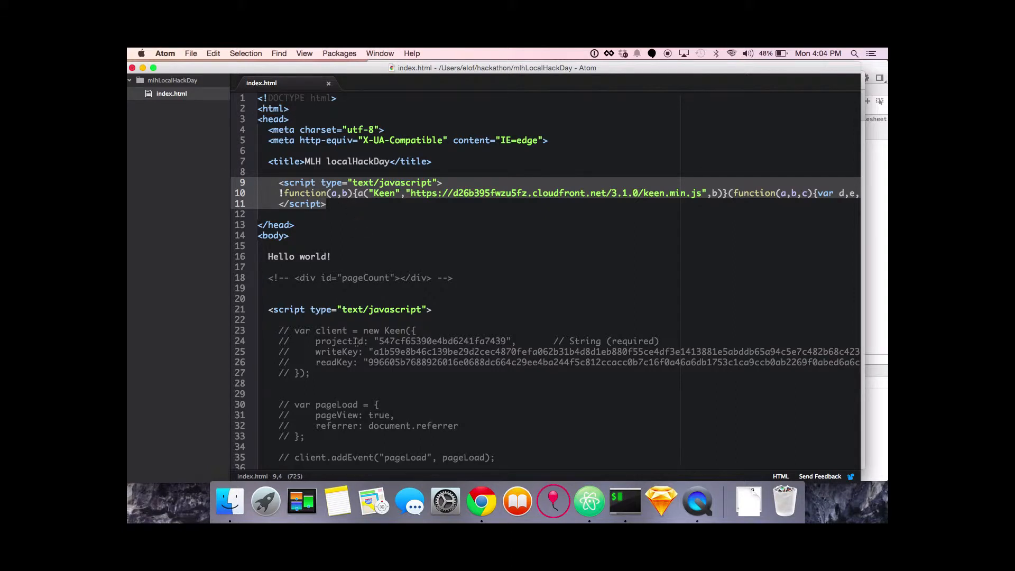
{"action": "left_click", "coordinate": [482, 500]}
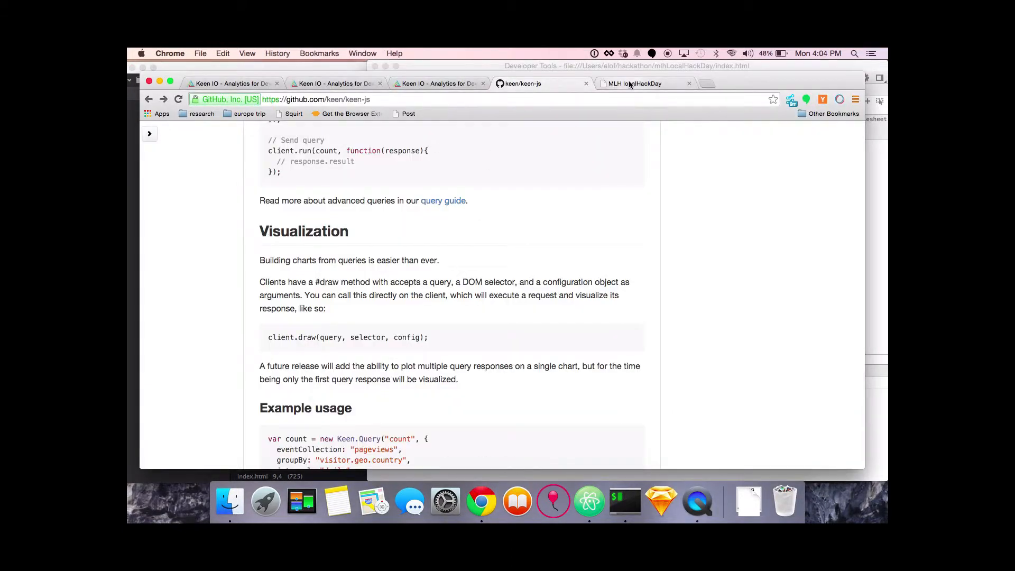
- Open the MLH localHackDay tab and type 'Keen' in the console to confirm it loaded
{"action": "left_click", "coordinate": [636, 83]}
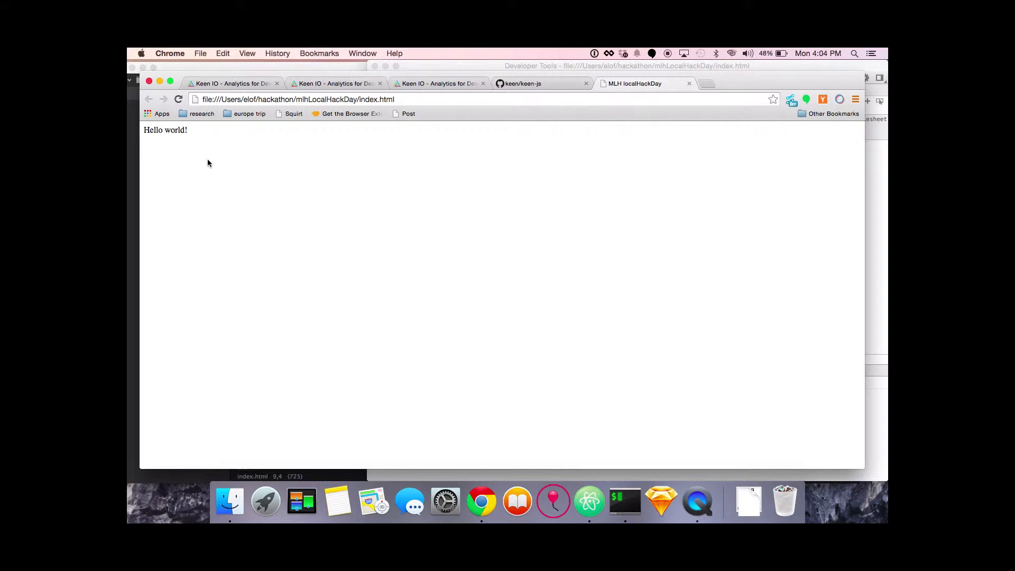
{"action": "mouse_move", "coordinate": [736, 344]}
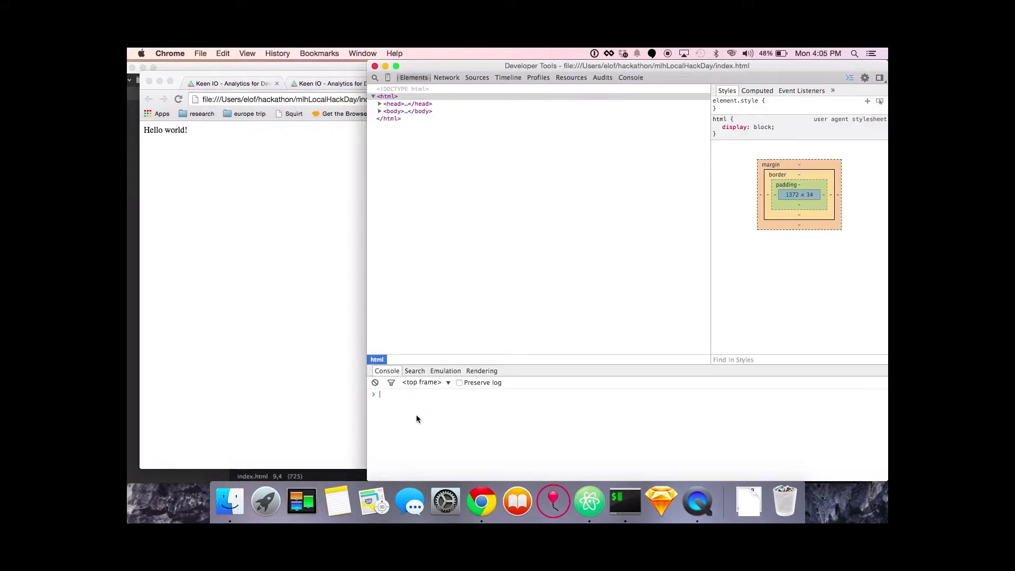
{"action": "type", "text": "Keen({"}
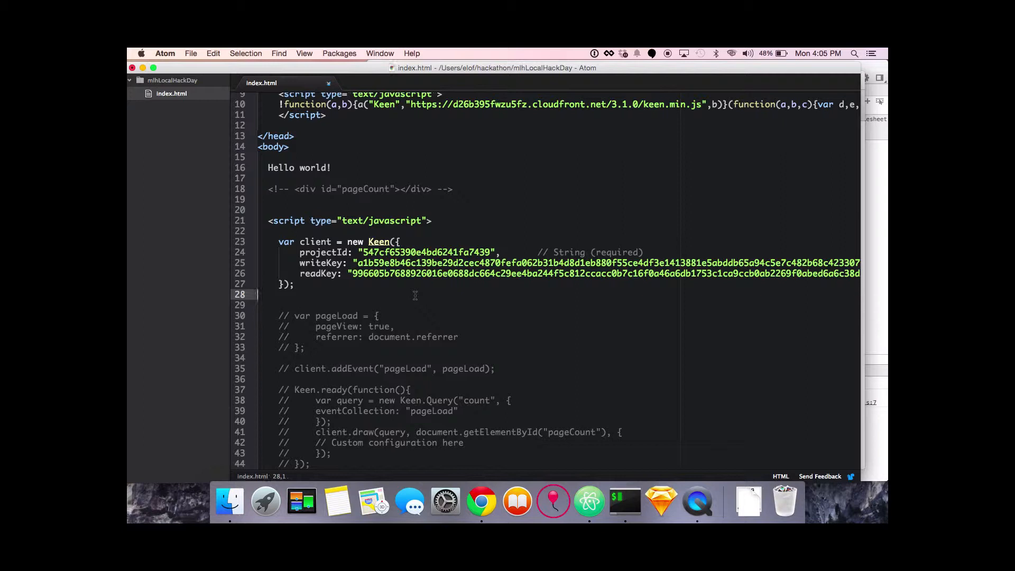
- Uncomment the var client = new Keen({...}) block with project ID and keys, and save
{"action": "scroll", "scroll_direction": "down", "scroll_amount": 3}
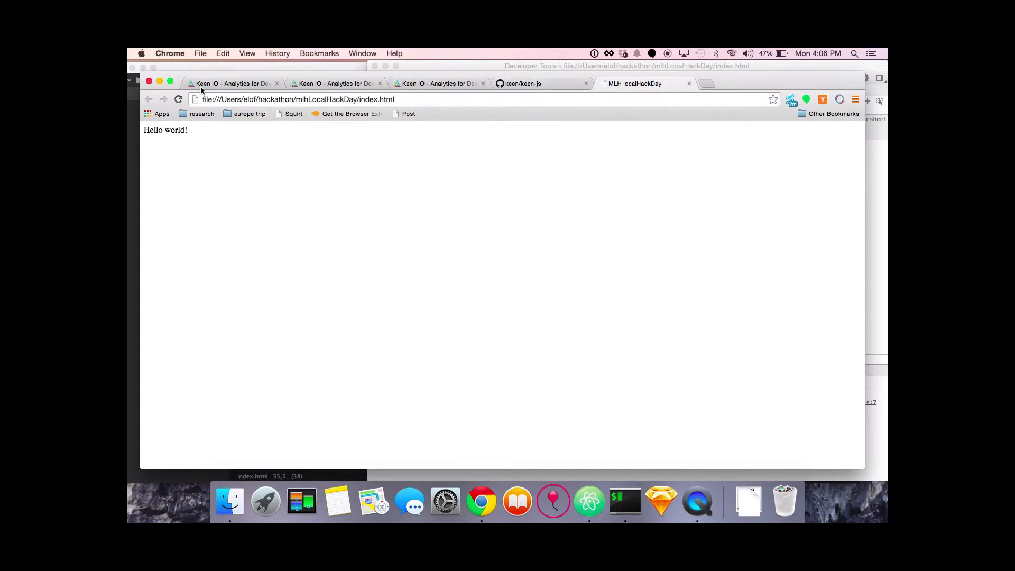
- Reload the local Hello world page twice to send pageLoad events
{"action": "left_click", "coordinate": [178, 99]}
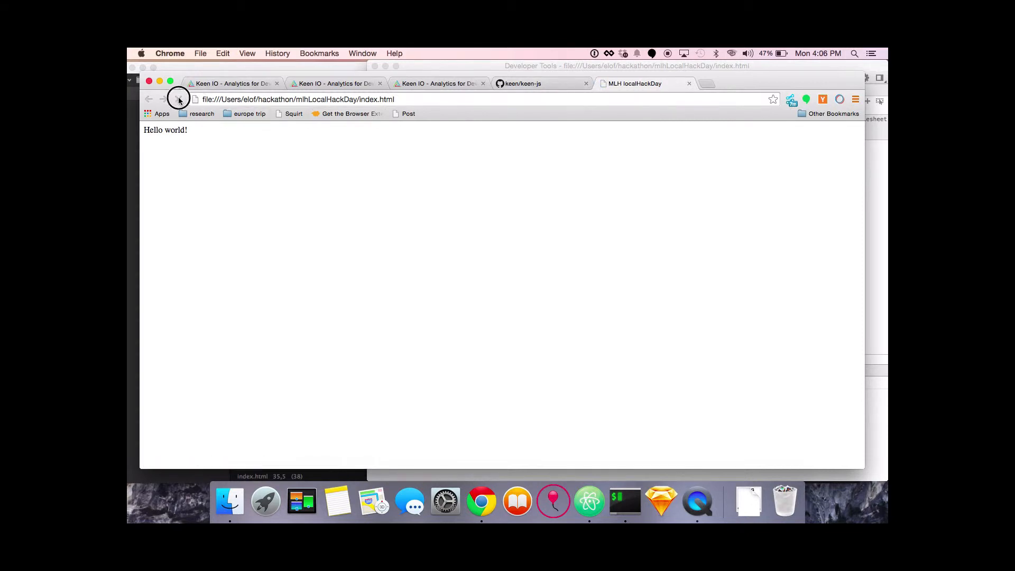
{"action": "left_click", "coordinate": [178, 99]}
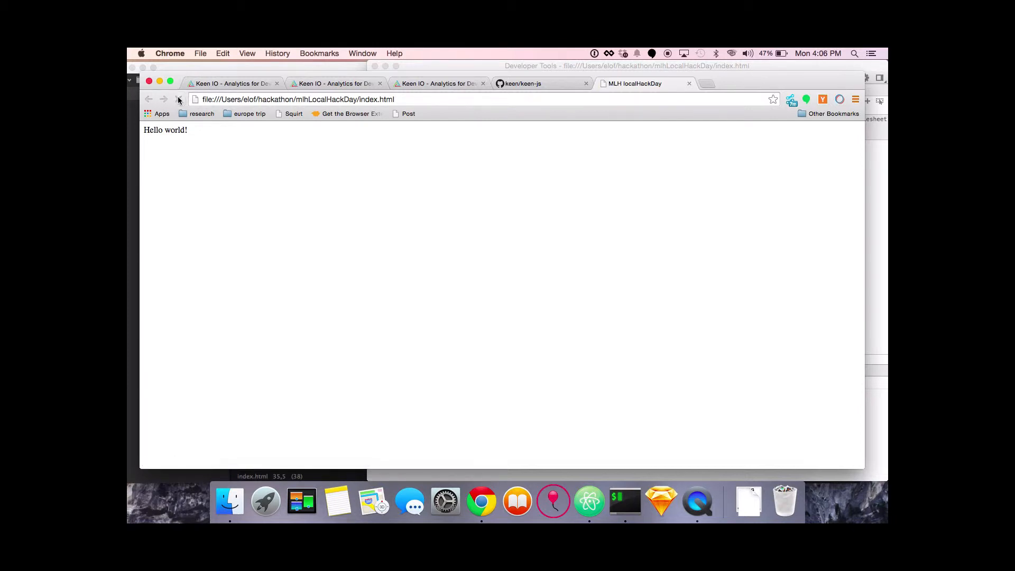
{"action": "mouse_move", "coordinate": [178, 99]}
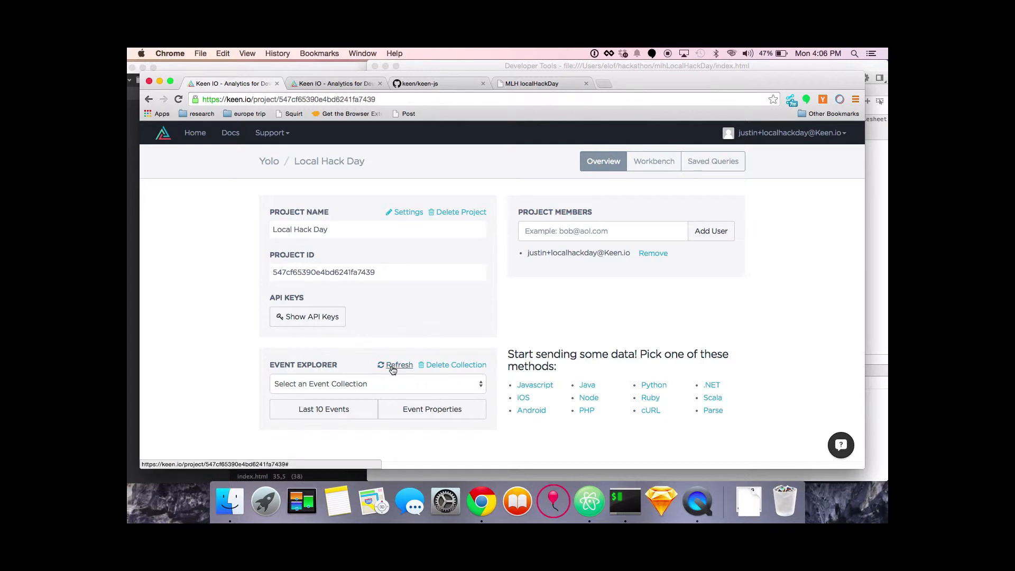
- Refresh Event Explorer's collections and select pageLoad, showing three recorded page loads
{"action": "left_click", "coordinate": [378, 384]}
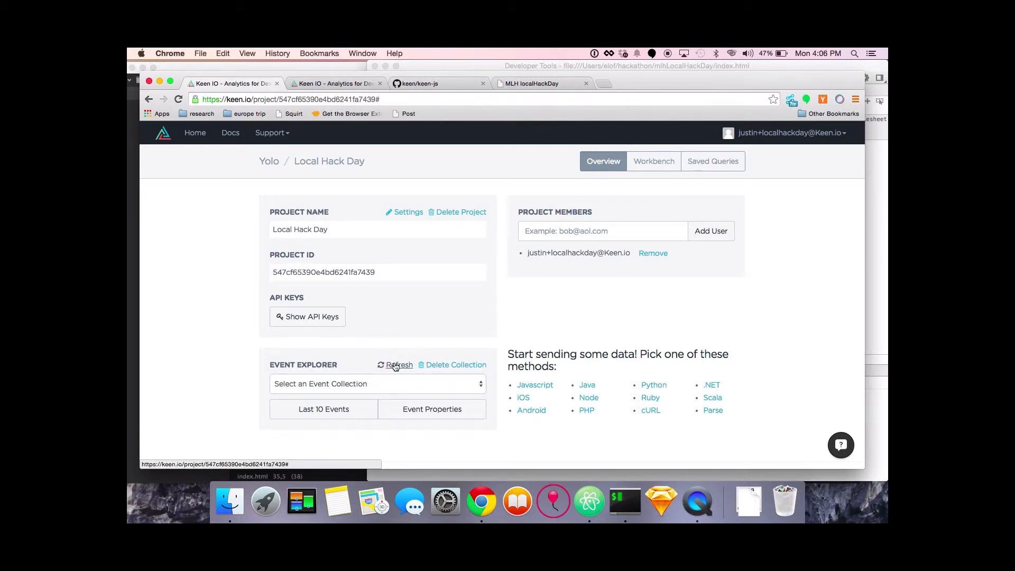
{"action": "left_click", "coordinate": [378, 383]}
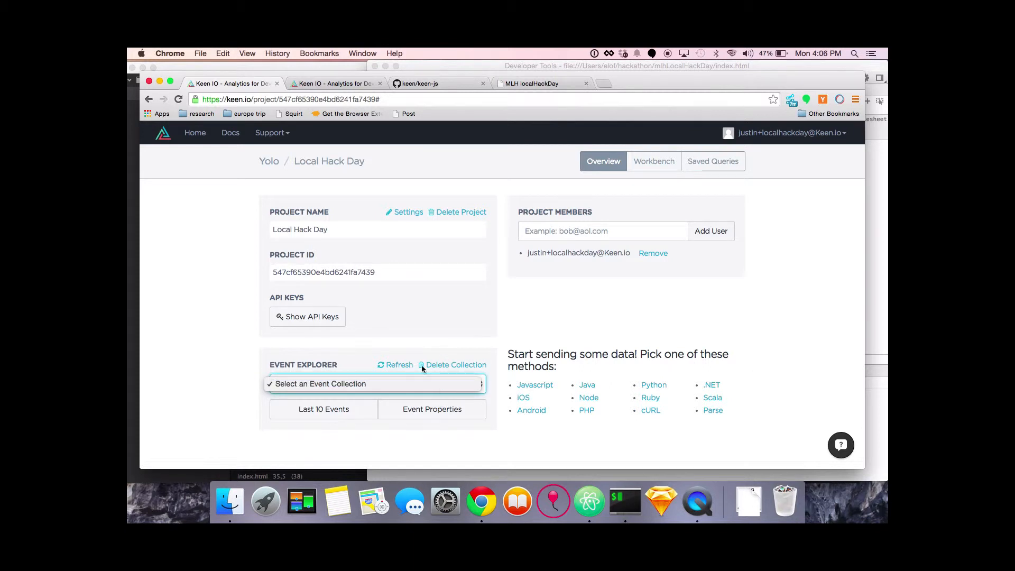
{"action": "mouse_move", "coordinate": [398, 366]}
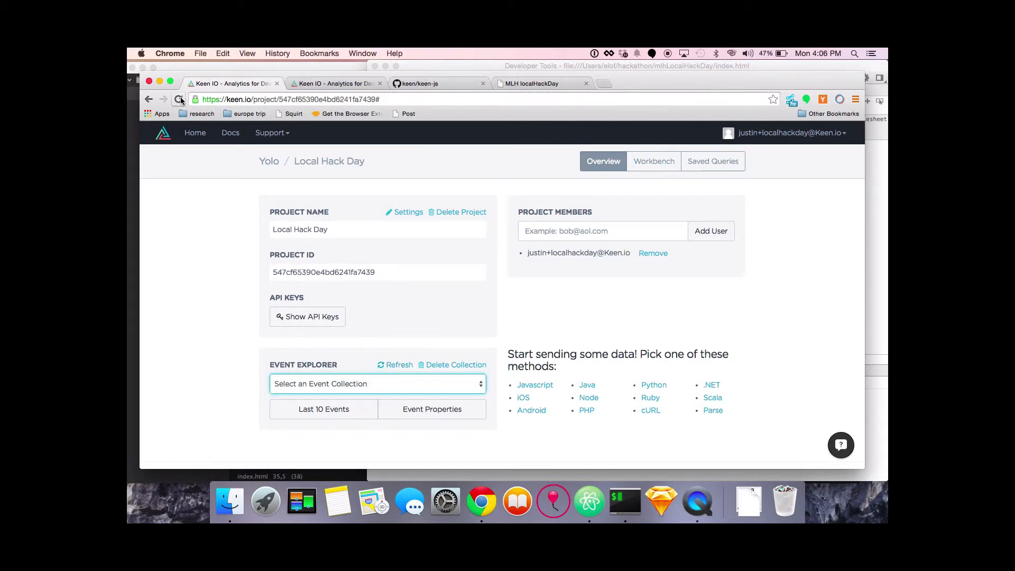
{"action": "left_click", "coordinate": [180, 100]}
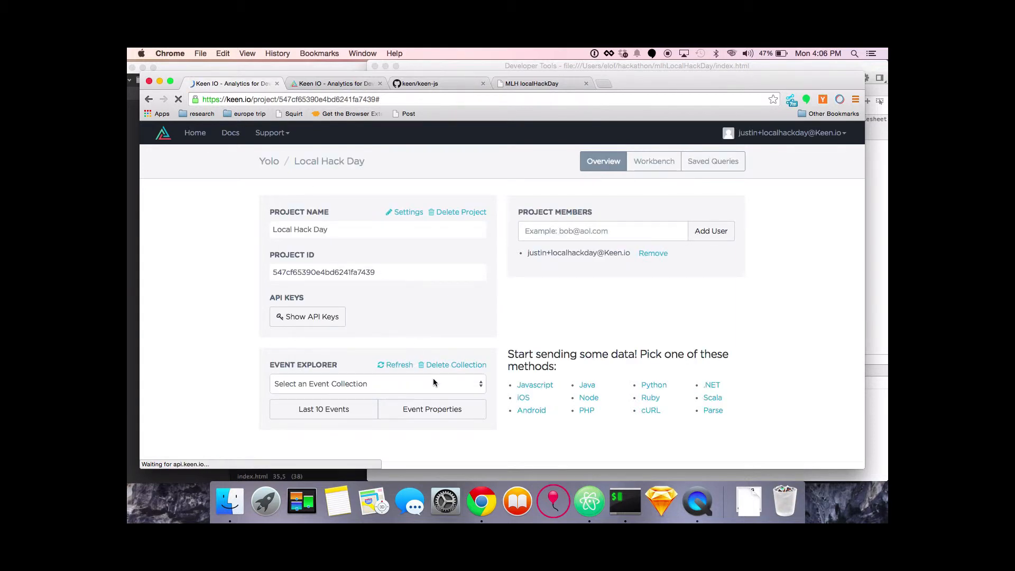
{"action": "left_click", "coordinate": [377, 384]}
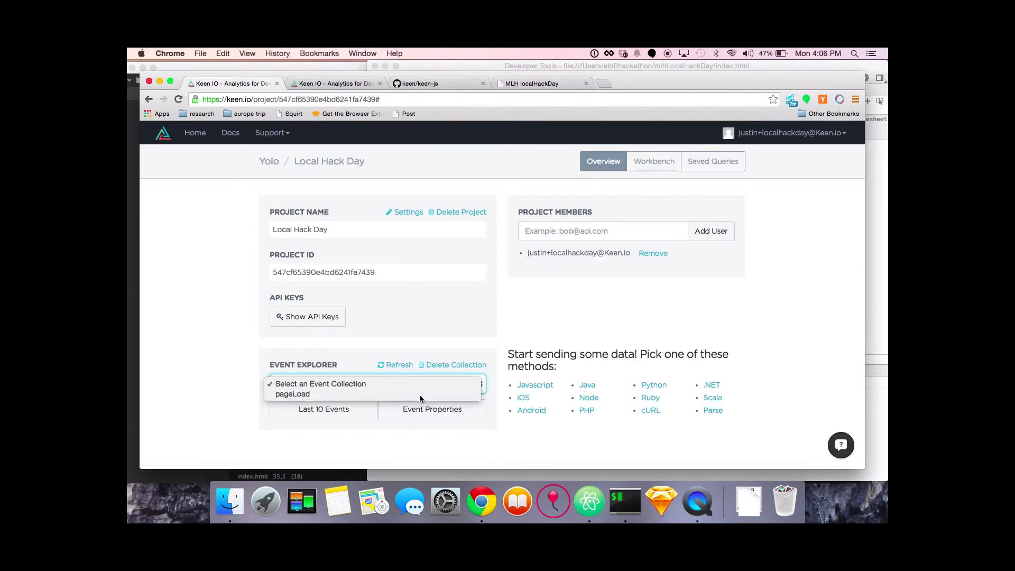
{"action": "left_click", "coordinate": [292, 394]}
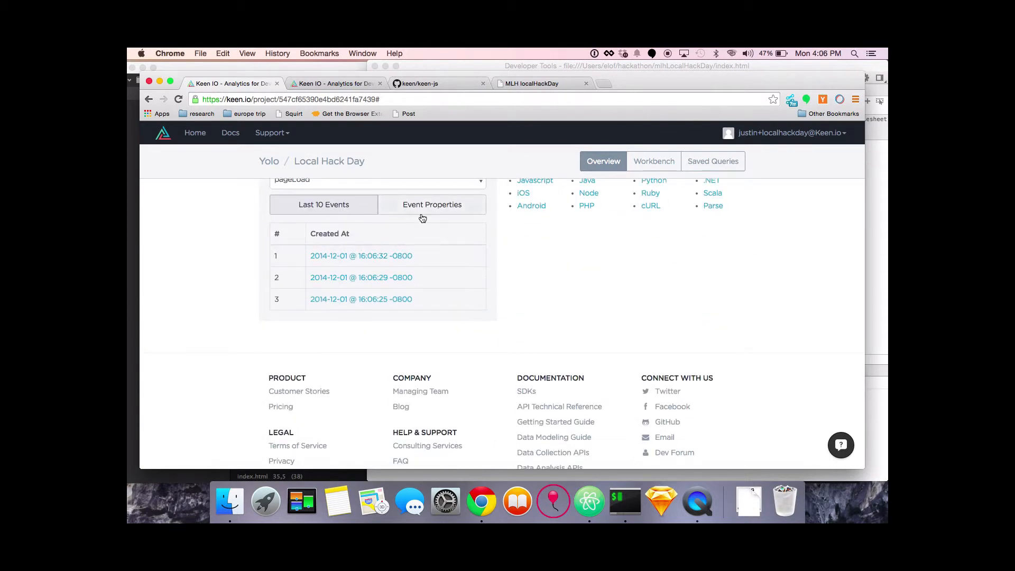
- Open pageLoad's Event Properties tab to view referrer, pageView and keen timestamp fields
{"action": "left_click", "coordinate": [432, 205]}
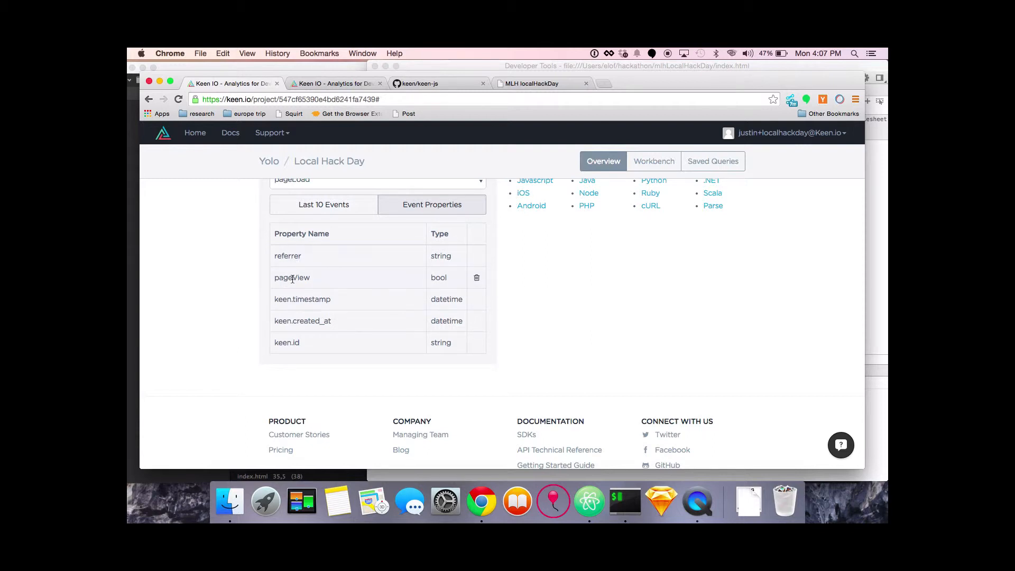
{"action": "mouse_move", "coordinate": [294, 355]}
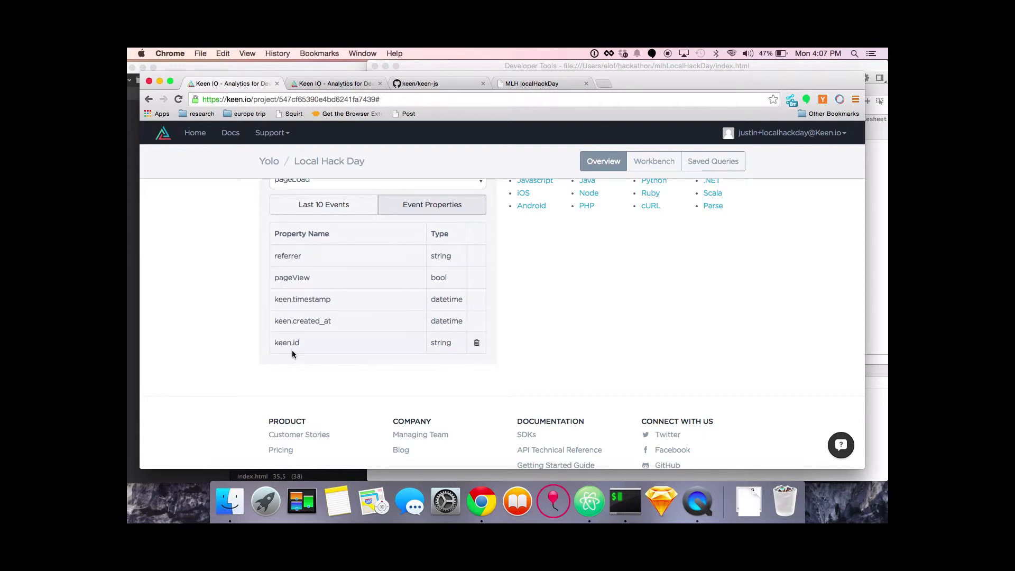
{"action": "mouse_move", "coordinate": [274, 299]}
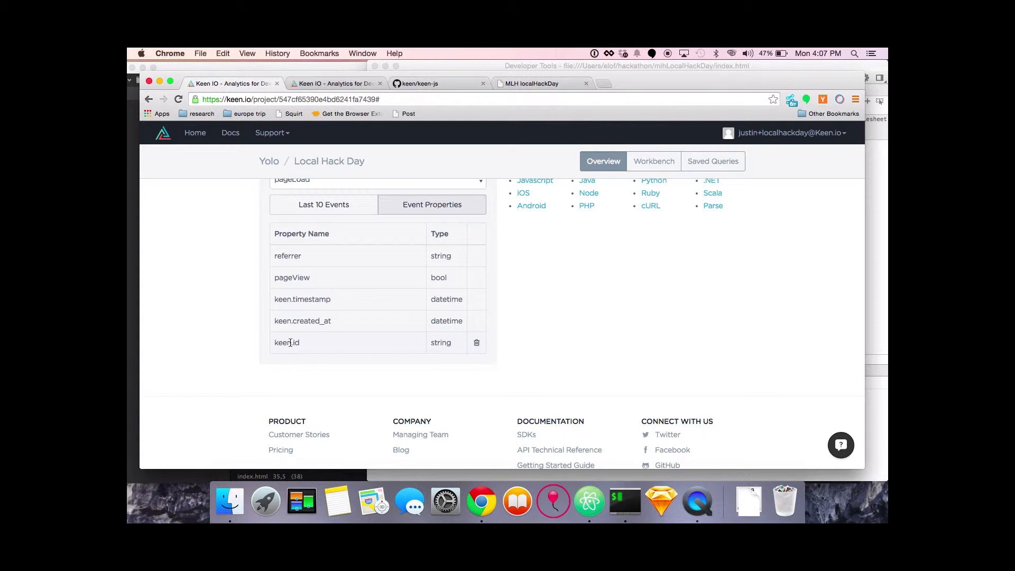
{"action": "mouse_move", "coordinate": [265, 327]}
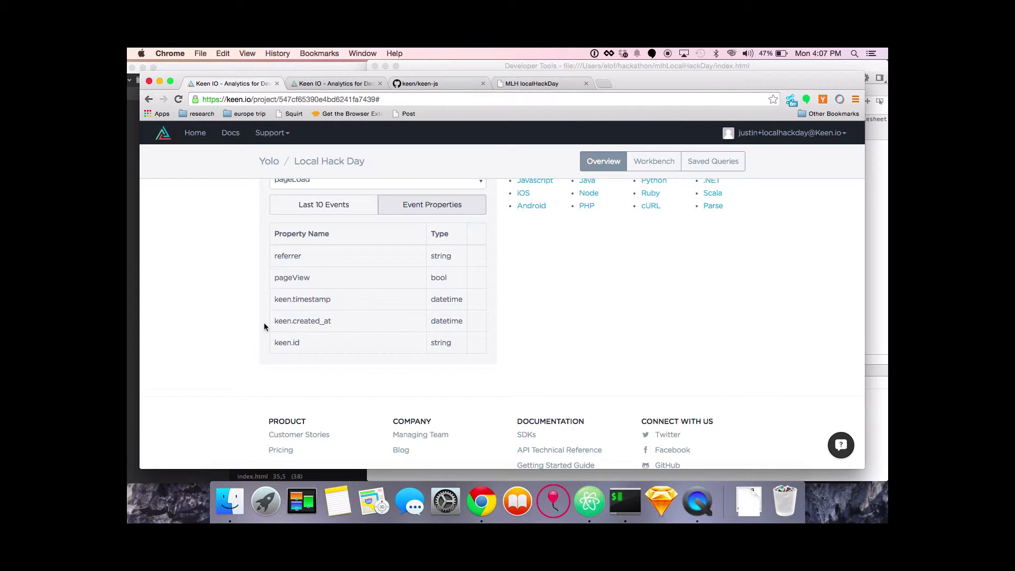
{"action": "mouse_move", "coordinate": [270, 300]}
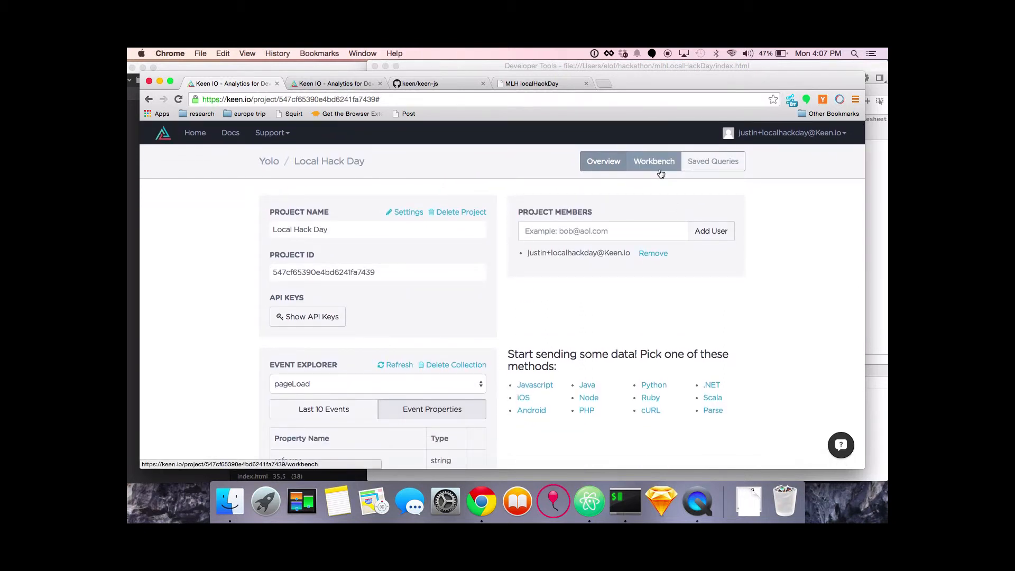
- Run a count query on the pageLoad event collection in the Keen IO Workbench
{"action": "left_click", "coordinate": [654, 162]}
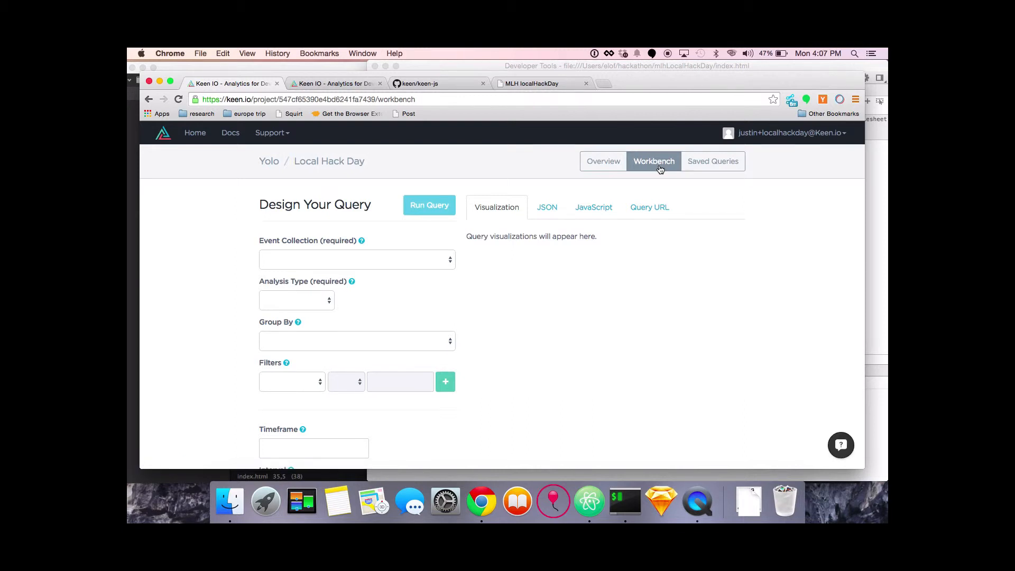
{"action": "left_click", "coordinate": [357, 260]}
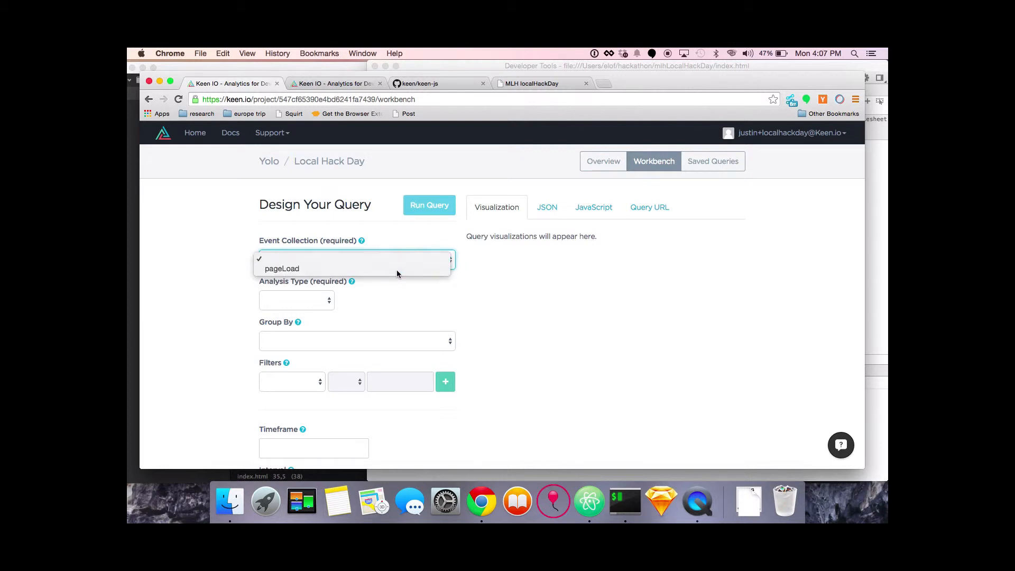
{"action": "left_click", "coordinate": [282, 269]}
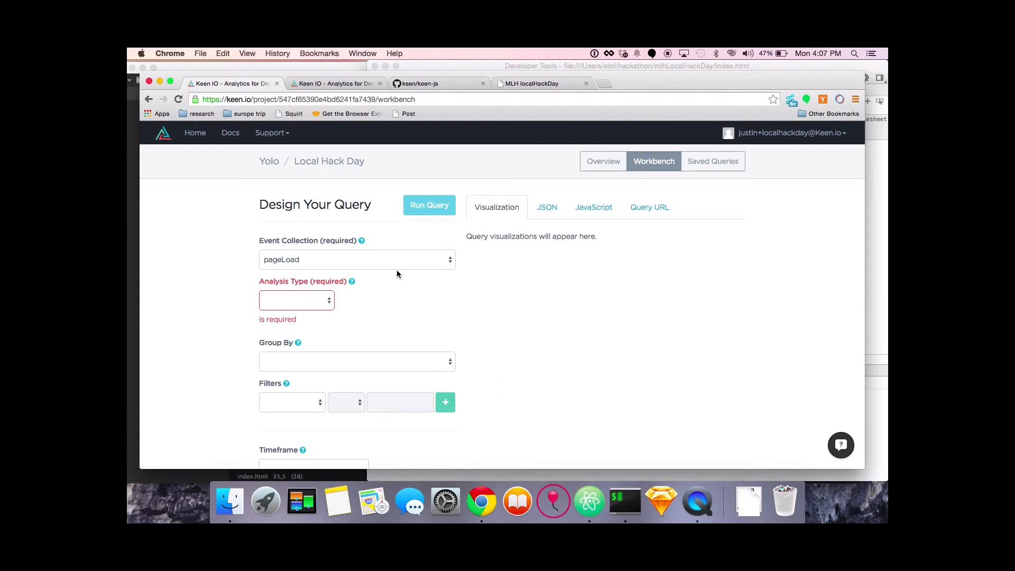
{"action": "mouse_move", "coordinate": [290, 263]}
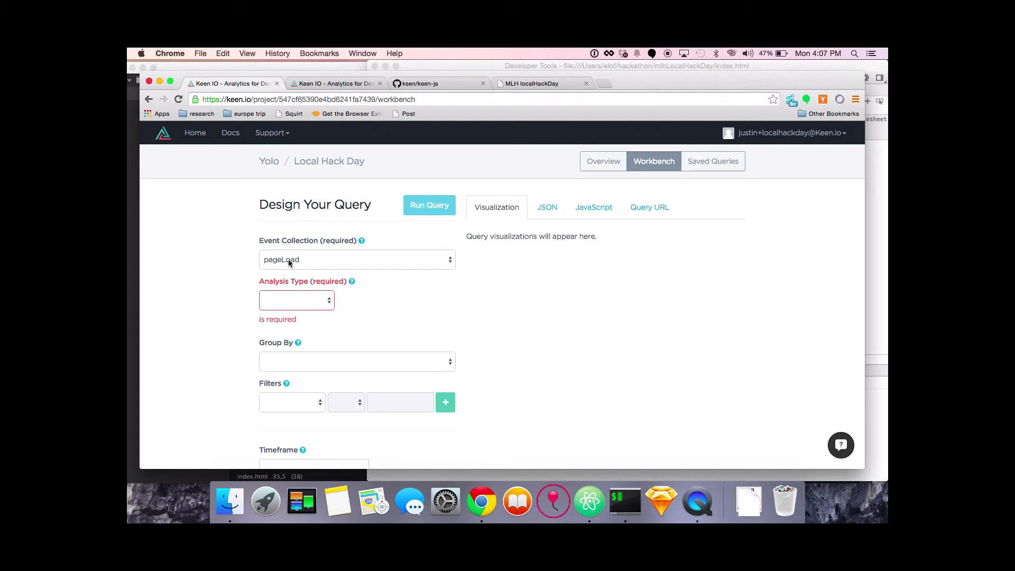
{"action": "left_click", "coordinate": [297, 301]}
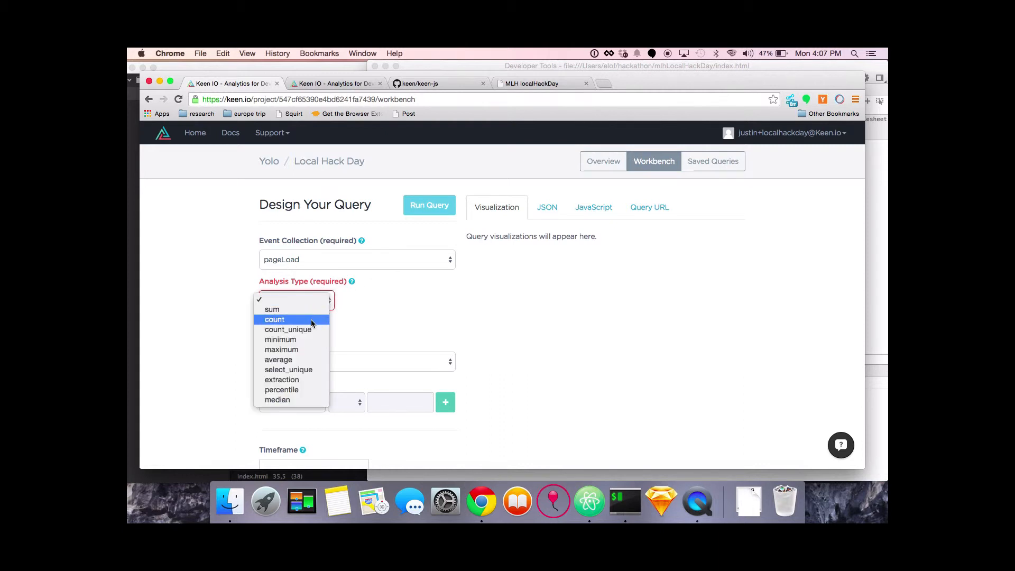
{"action": "left_click", "coordinate": [274, 320]}
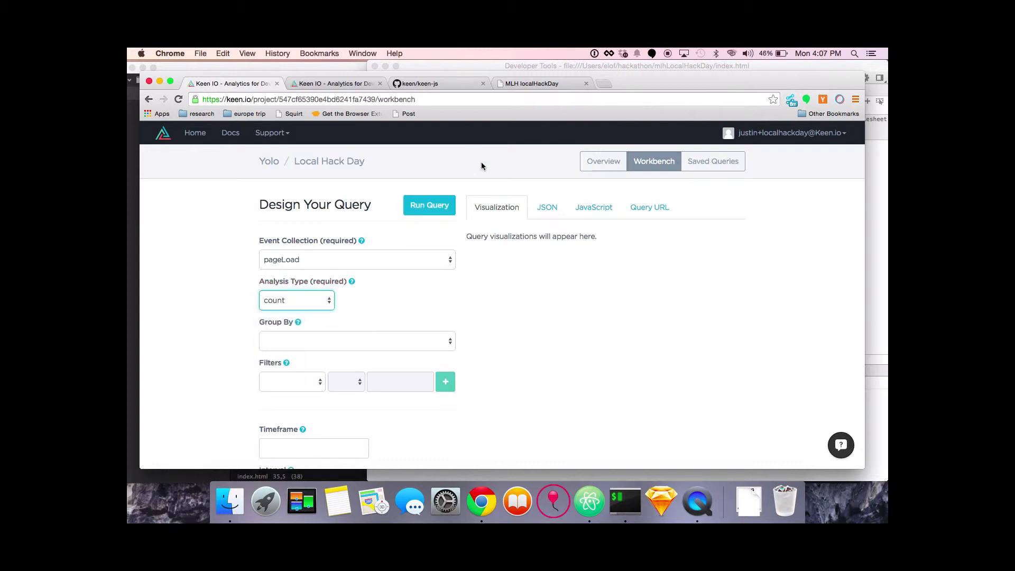
{"action": "left_click", "coordinate": [430, 206]}
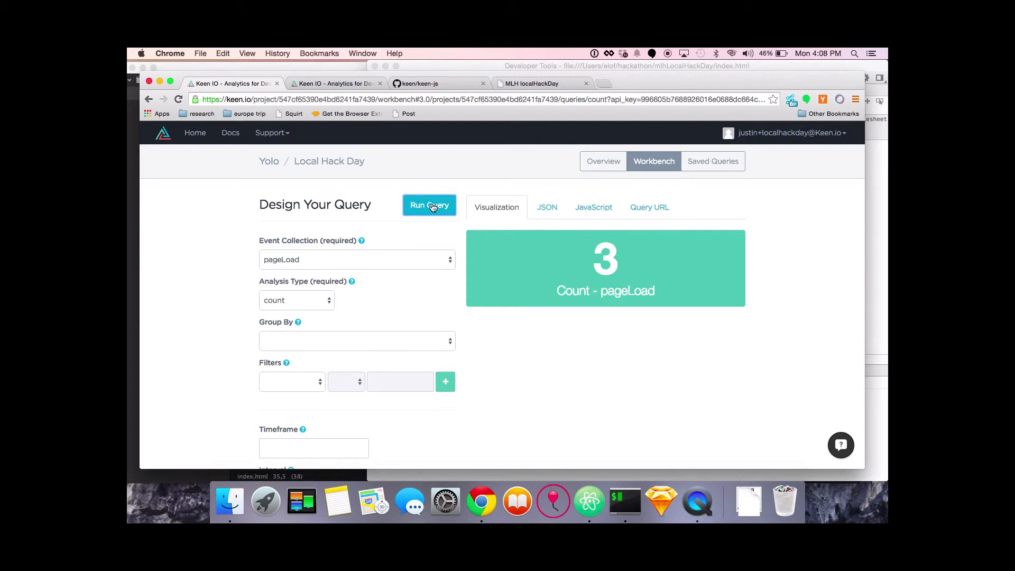
- Show the JavaScript snippet that draws the pageLoad count query
{"action": "left_click", "coordinate": [594, 207]}
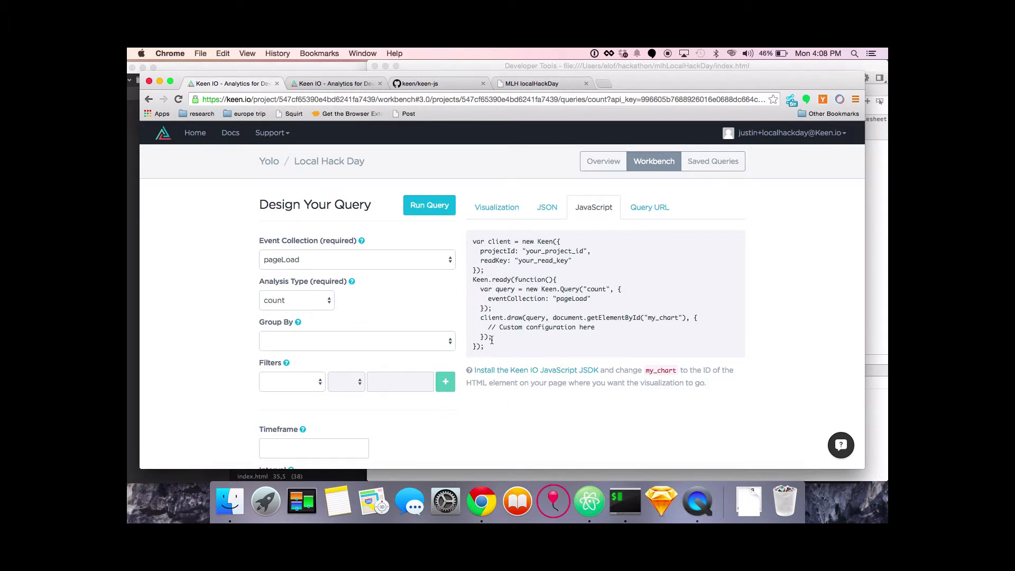
{"action": "mouse_move", "coordinate": [415, 330]}
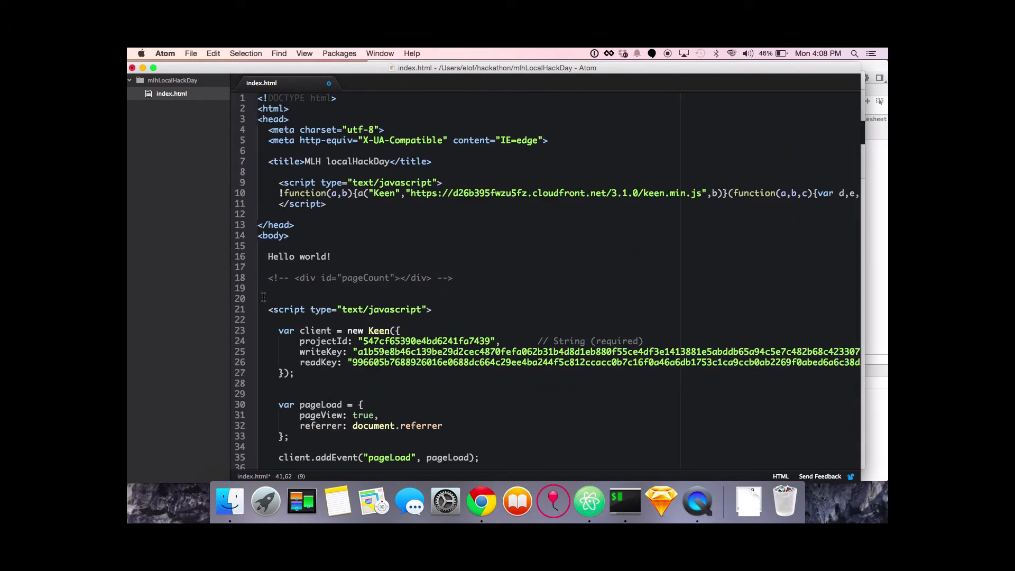
- Uncomment the <div id="pageCount"></div> line below Hello world in index.html
{"action": "left_click", "coordinate": [311, 265]}
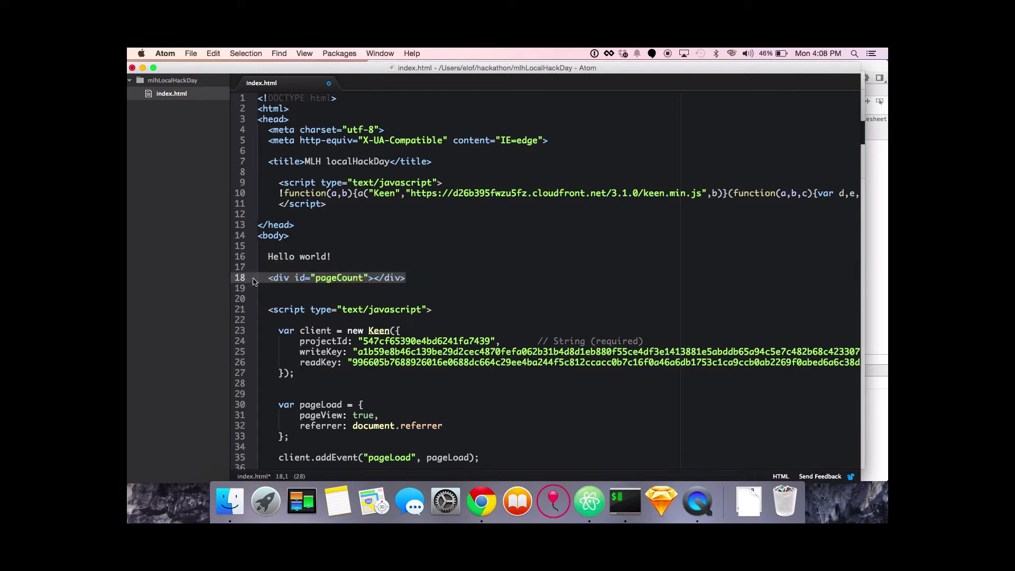
{"action": "left_click", "coordinate": [374, 278]}
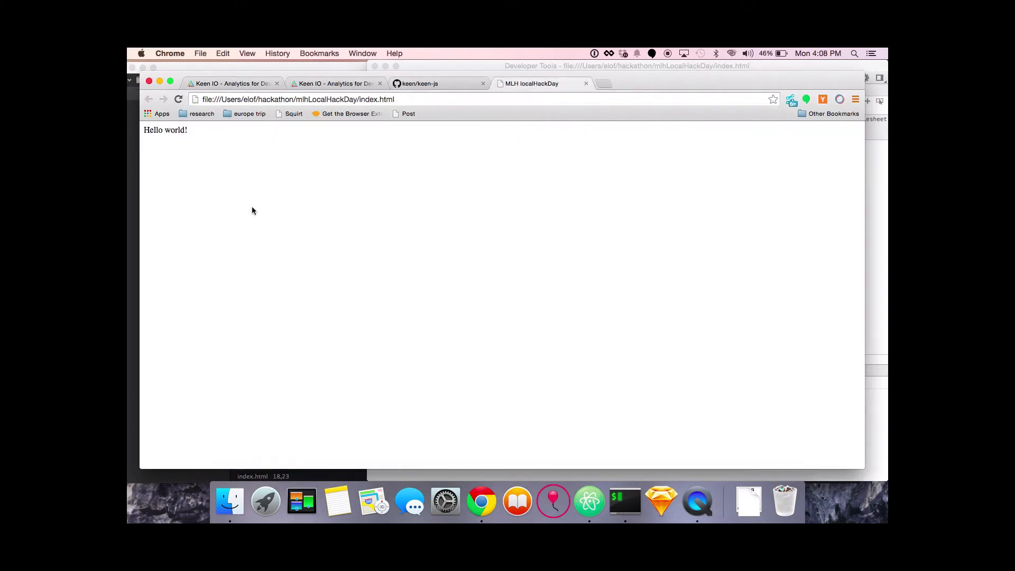
- Reload index.html in Chrome until the pageLoad count widget reads 4
{"action": "left_click", "coordinate": [179, 99]}
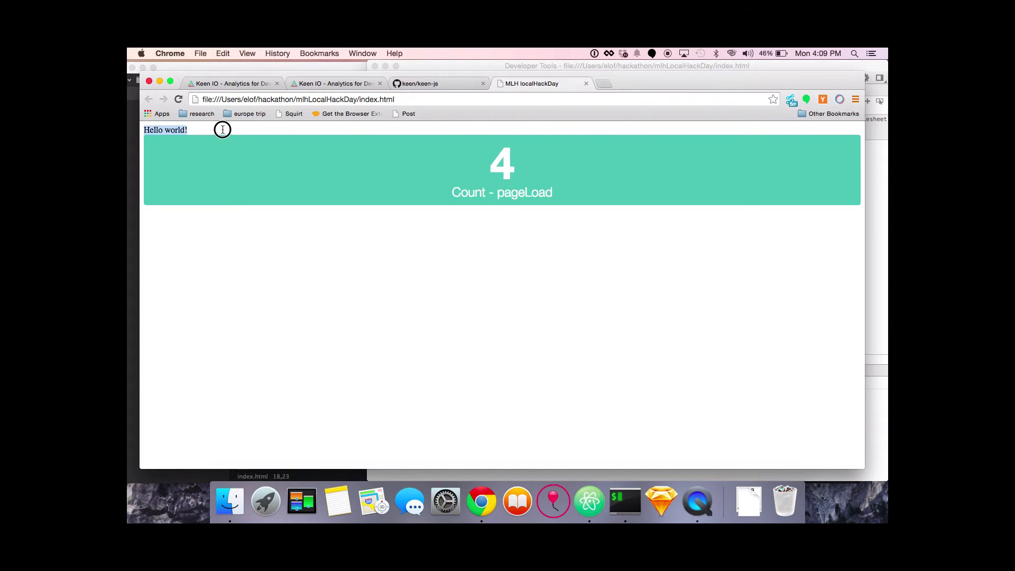
{"action": "mouse_move", "coordinate": [520, 154]}
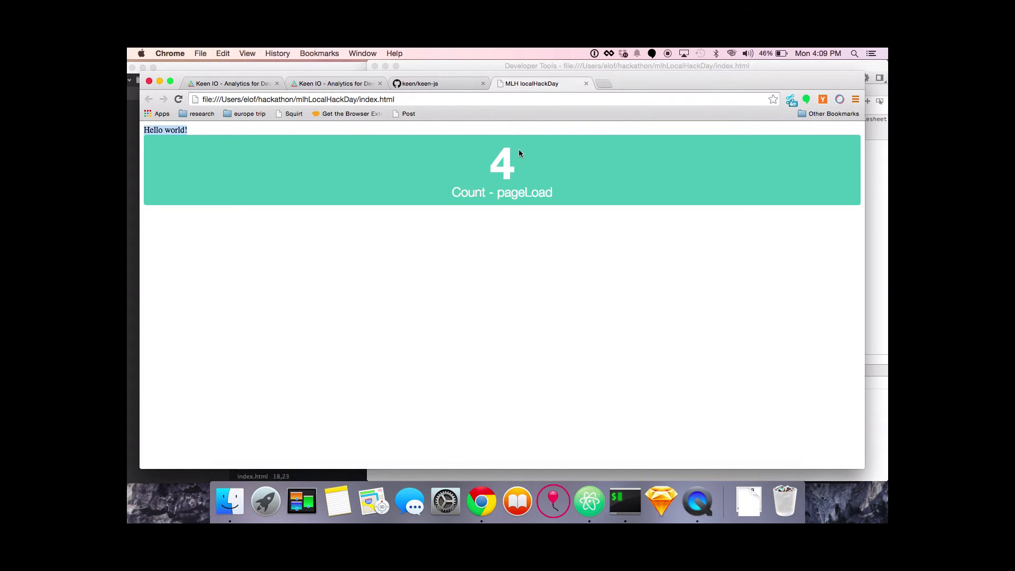
{"action": "mouse_move", "coordinate": [509, 163]}
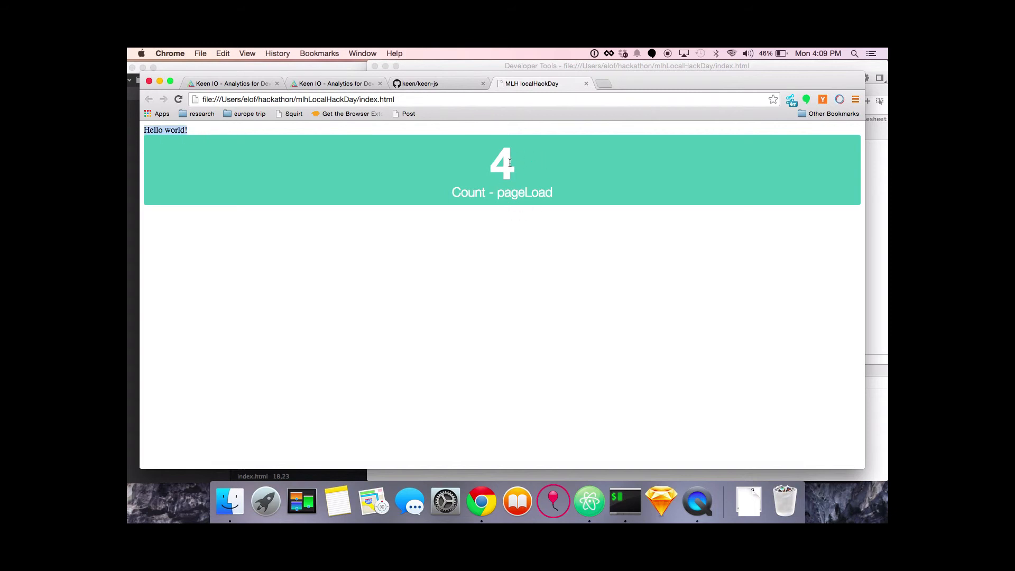
{"action": "left_click", "coordinate": [178, 100]}
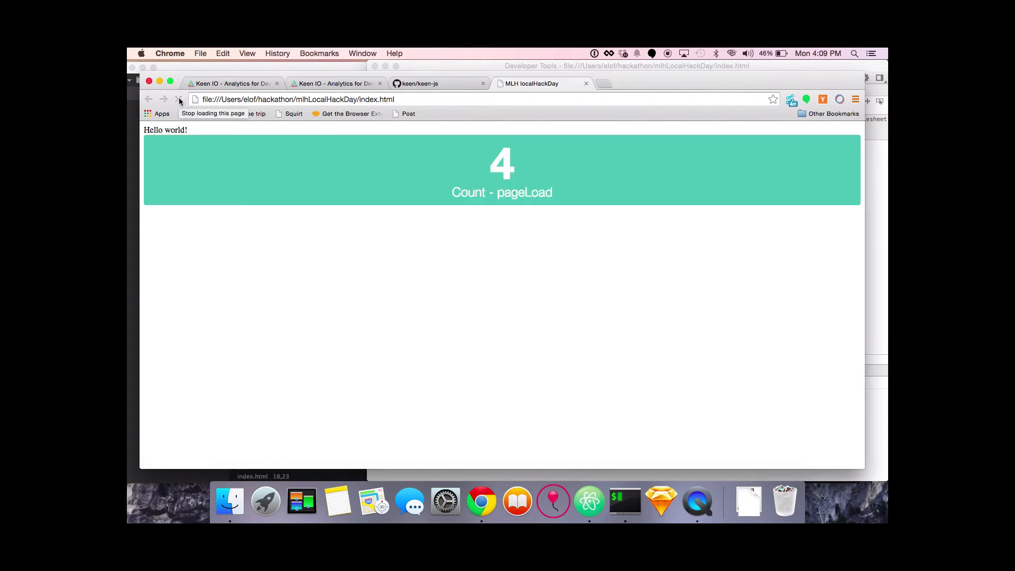
{"action": "left_click", "coordinate": [179, 99]}
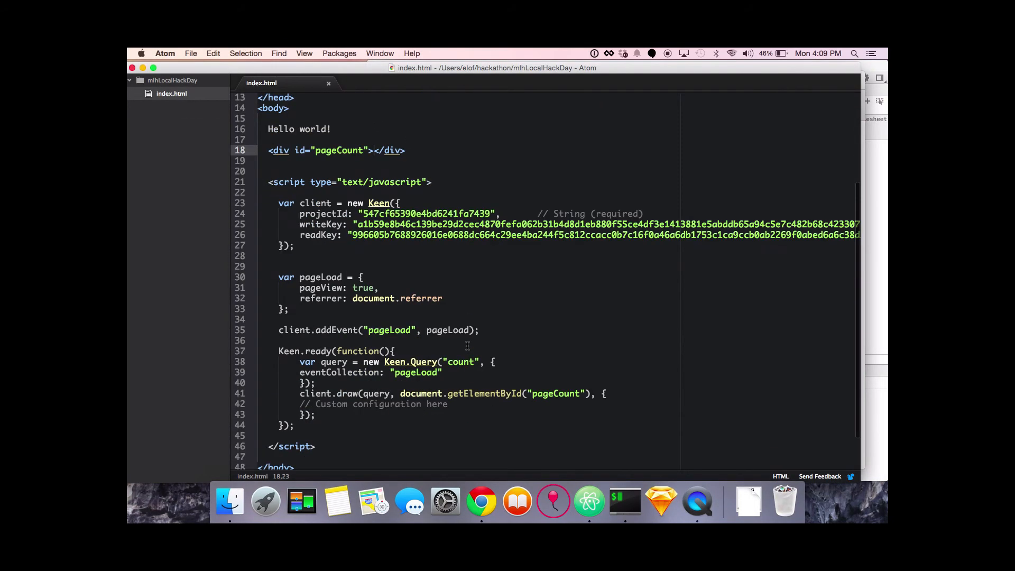
- Scroll down through the Keen.ready count-drawing block in index.html
{"action": "scroll", "scroll_direction": "down", "scroll_amount": 3}
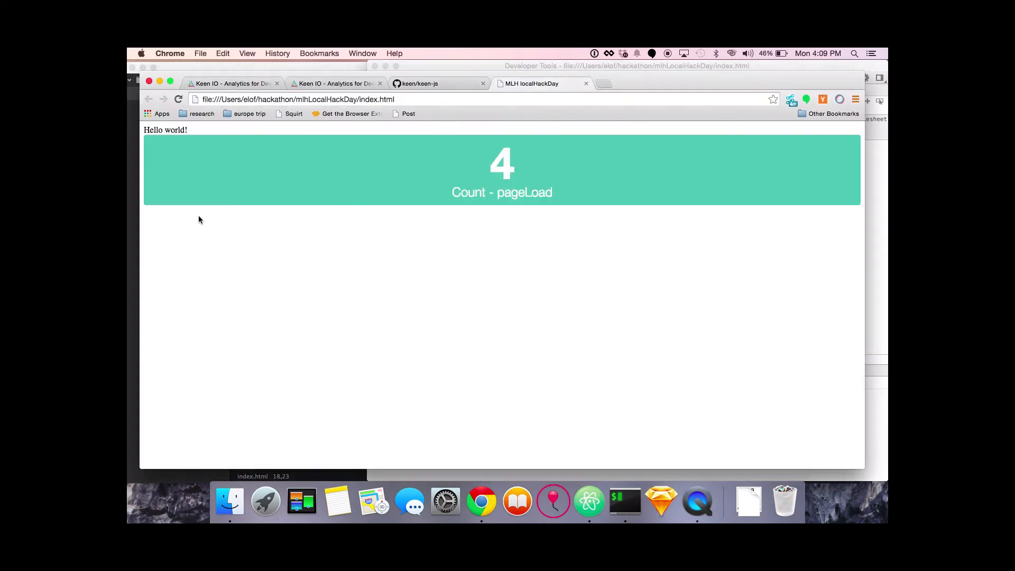
- Reload the page, check the Keen IO tab, then return to the Hello world page
{"action": "left_click", "coordinate": [178, 99]}
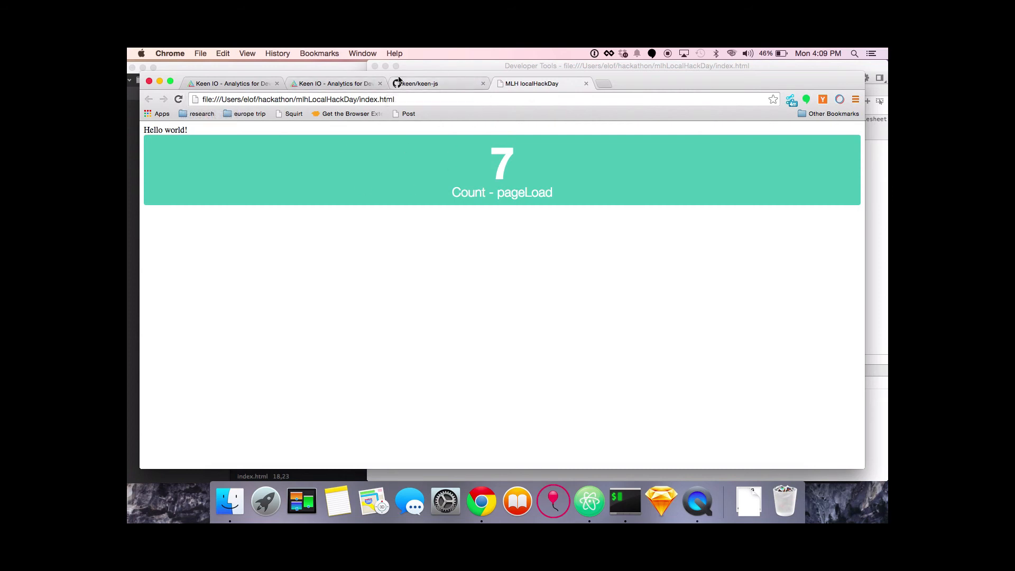
{"action": "left_click", "coordinate": [232, 84]}
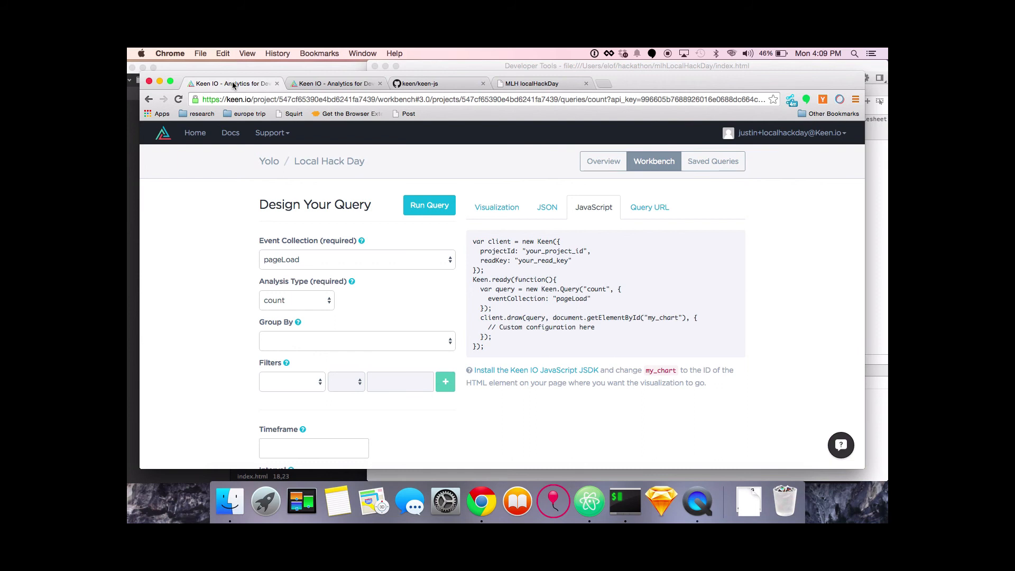
{"action": "left_click", "coordinate": [531, 84]}
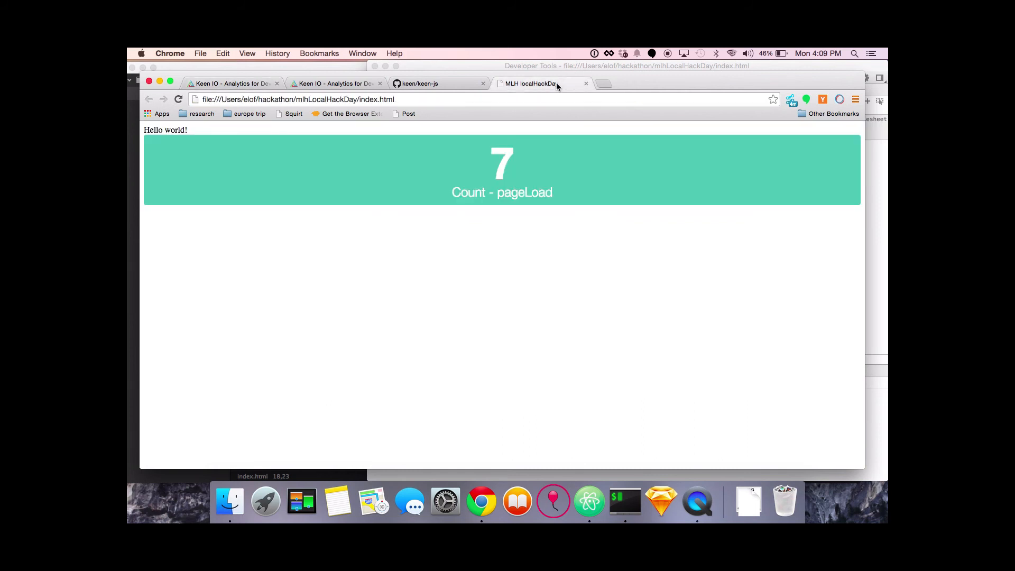
{"action": "mouse_move", "coordinate": [558, 86]}
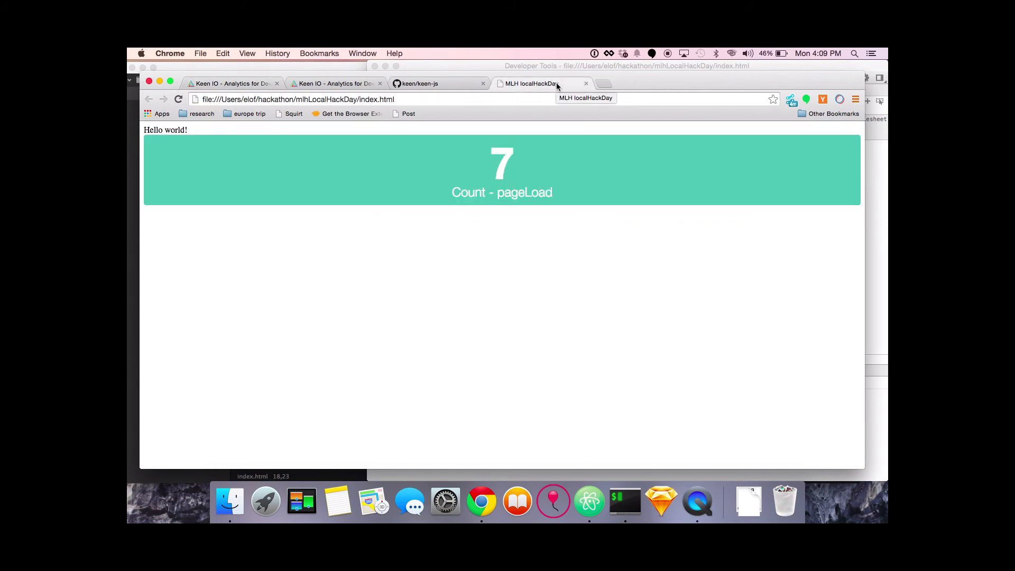